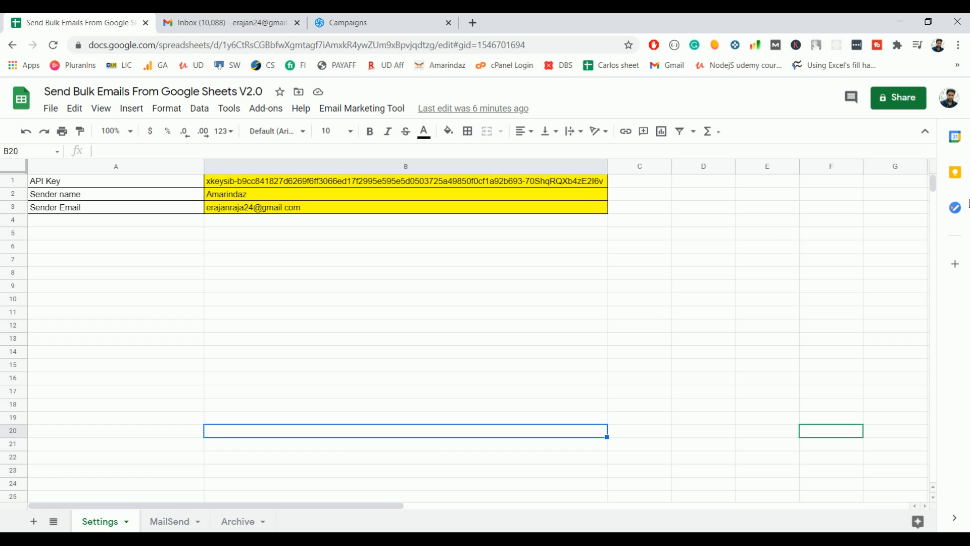
mouse_move(775, 254)
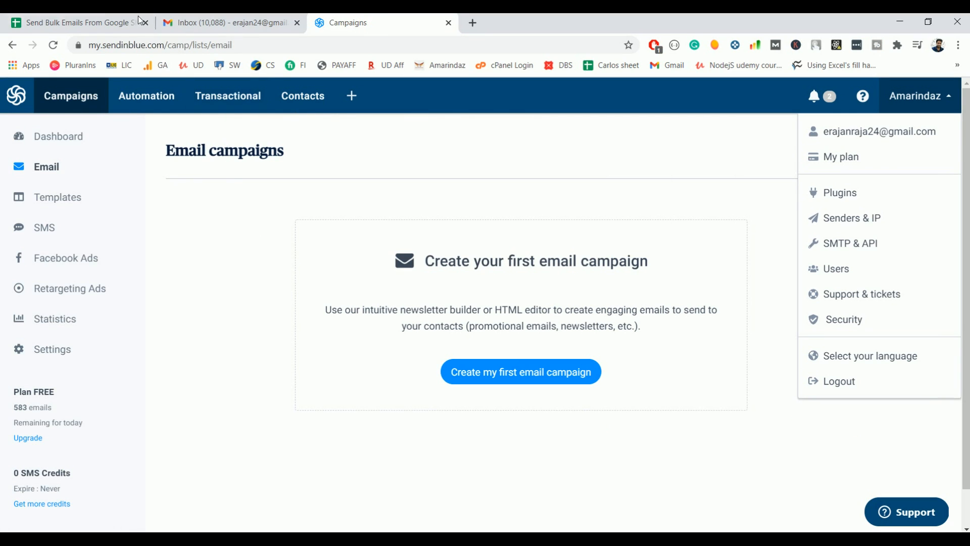
Check the Settings sheet's sender email against the Sendinblue account, then return to the spreadsheet.
left_click(75, 22)
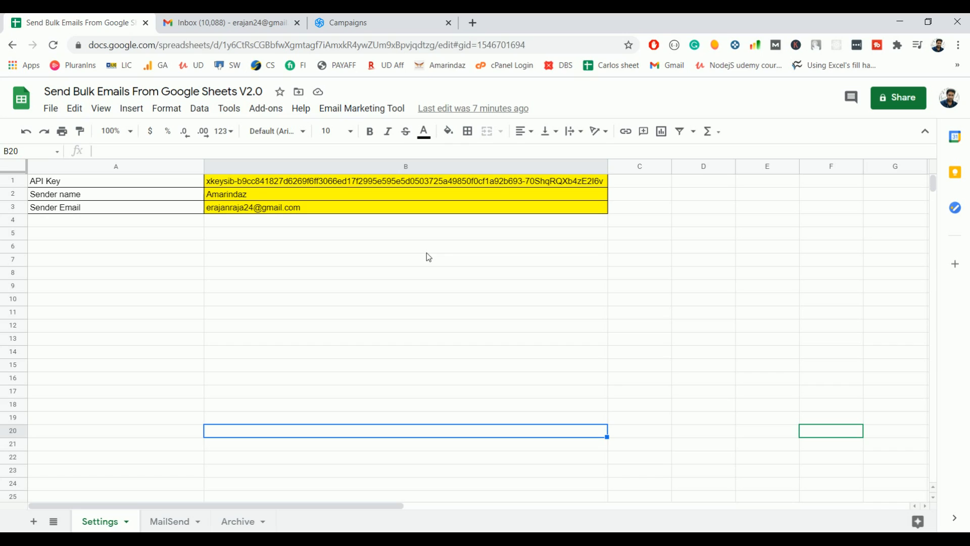
mouse_move(274, 228)
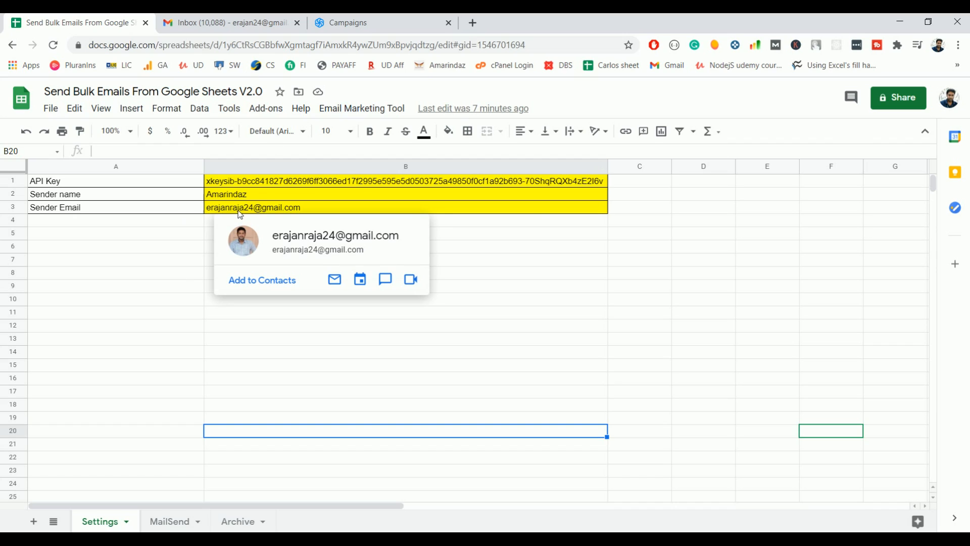
mouse_move(369, 302)
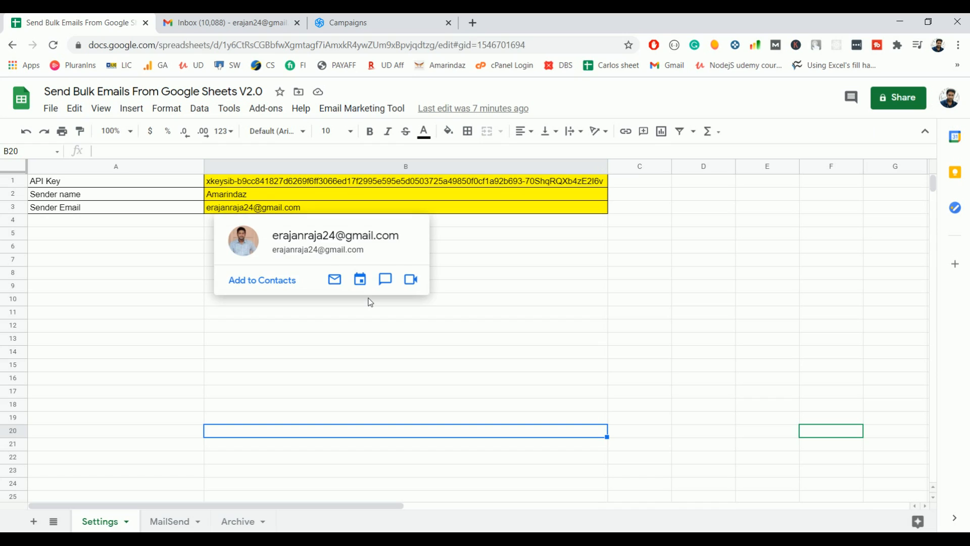
left_click(562, 312)
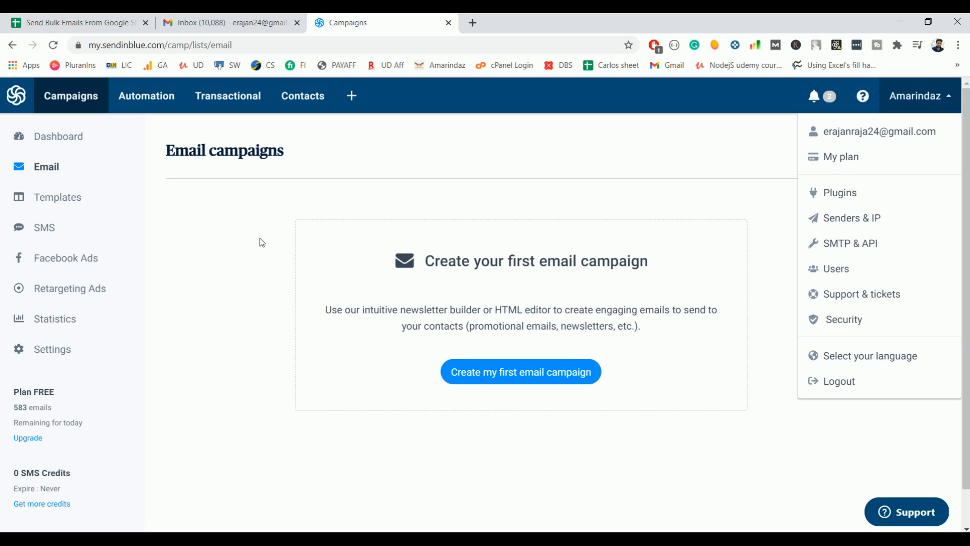
mouse_move(303, 134)
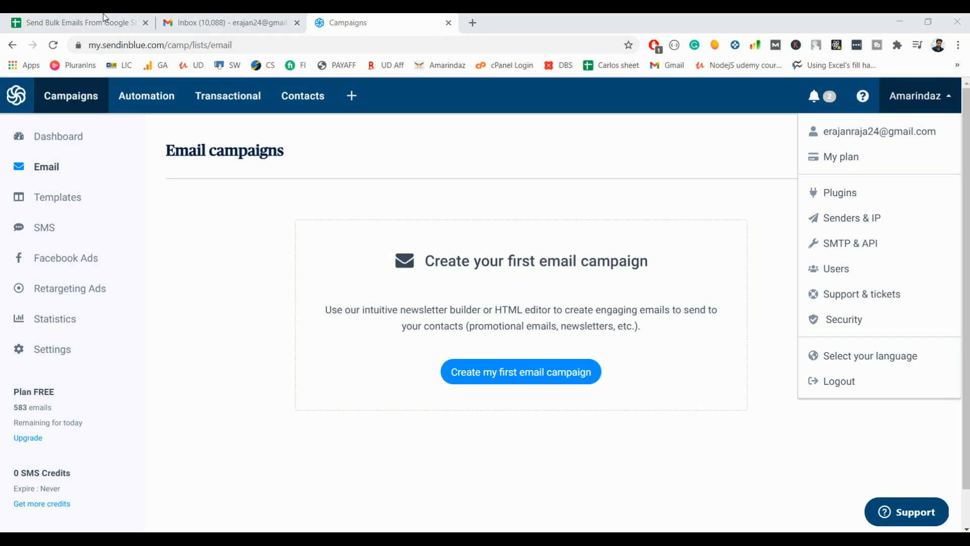
left_click(74, 23)
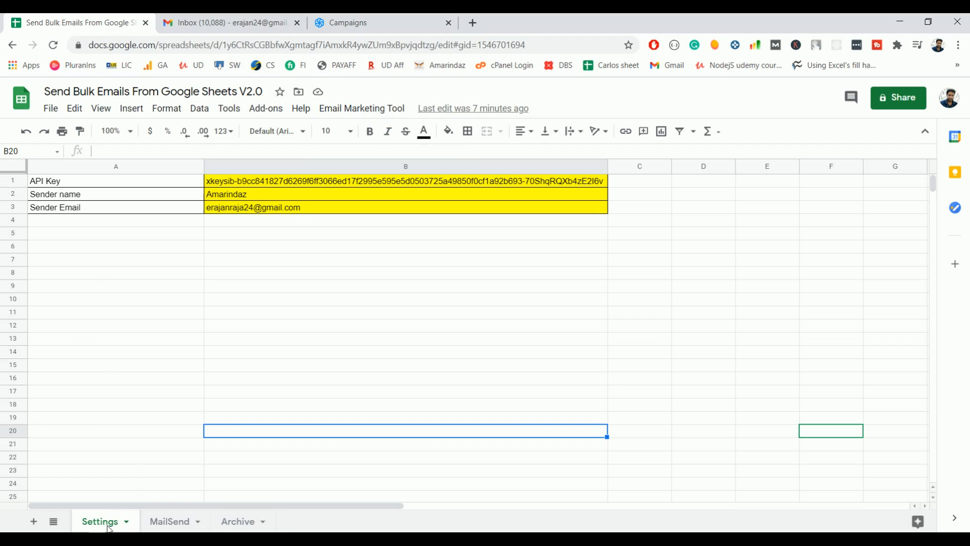
Look over the MailSend and Archive sheets, then go back to Settings and select cell A5.
left_click(169, 521)
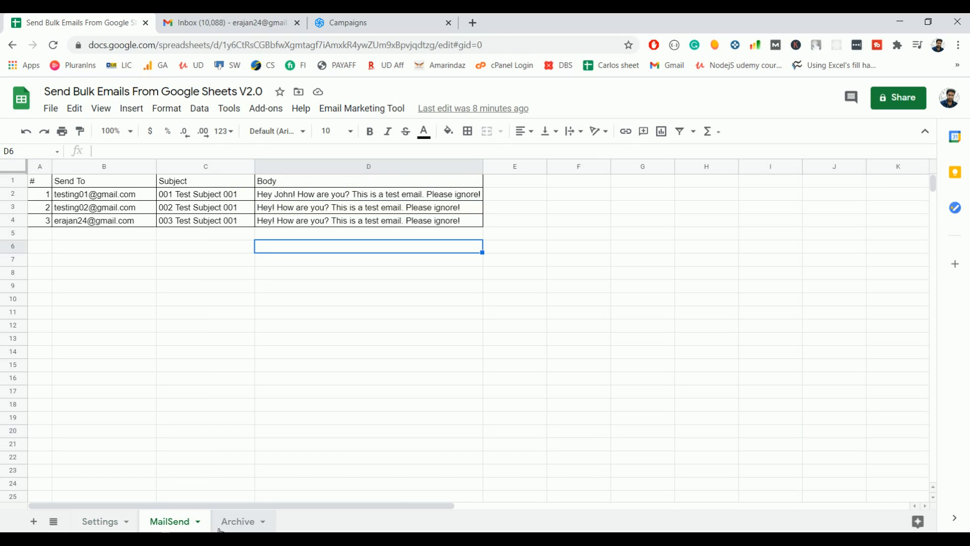
left_click(238, 521)
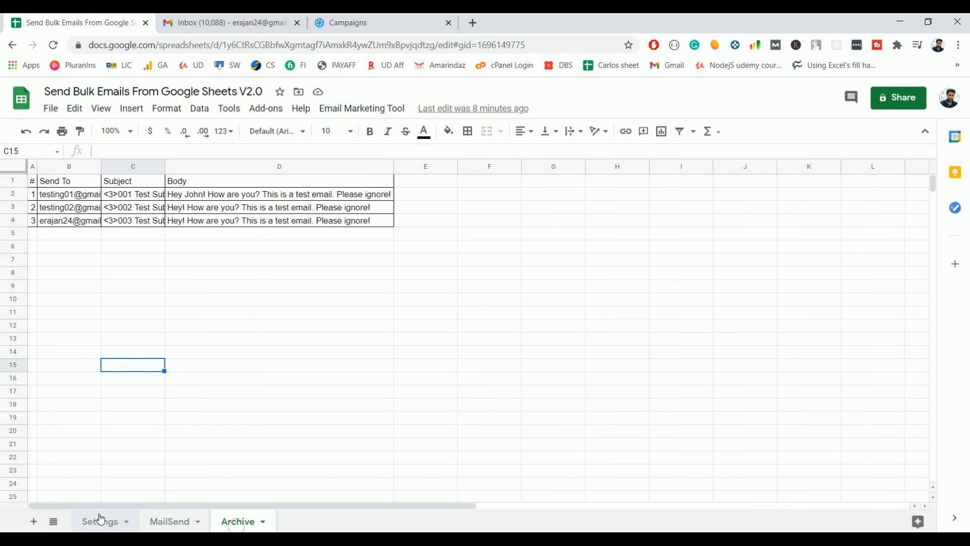
left_click(99, 521)
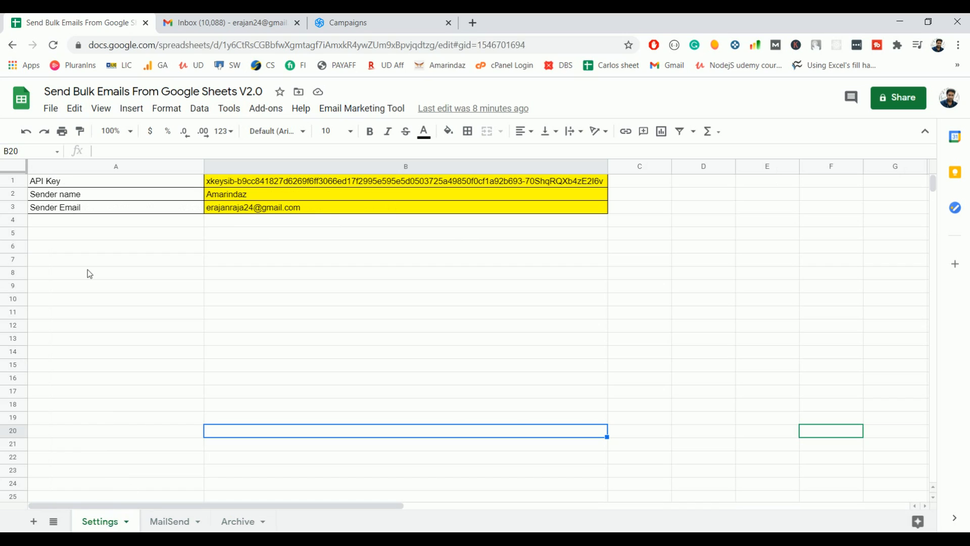
left_click(115, 233)
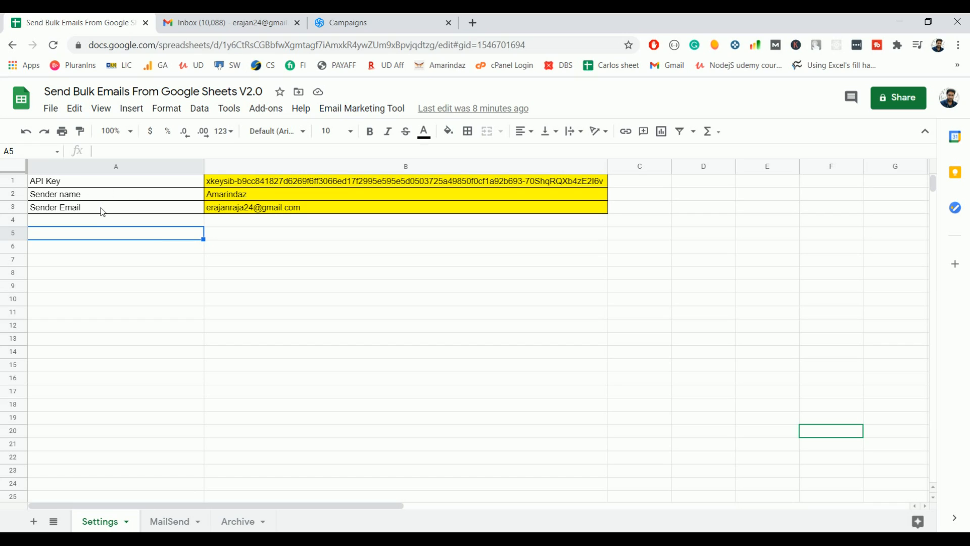
mouse_move(170, 205)
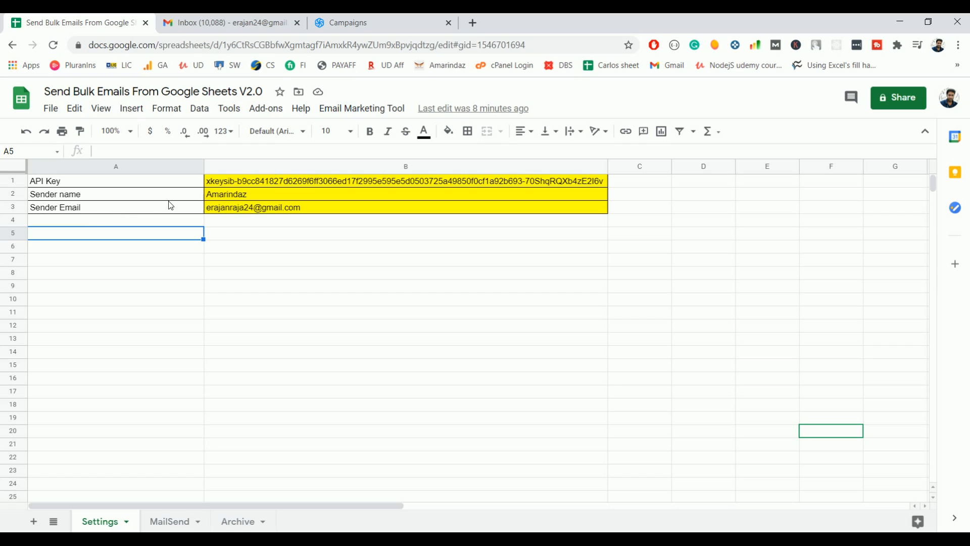
mouse_move(214, 235)
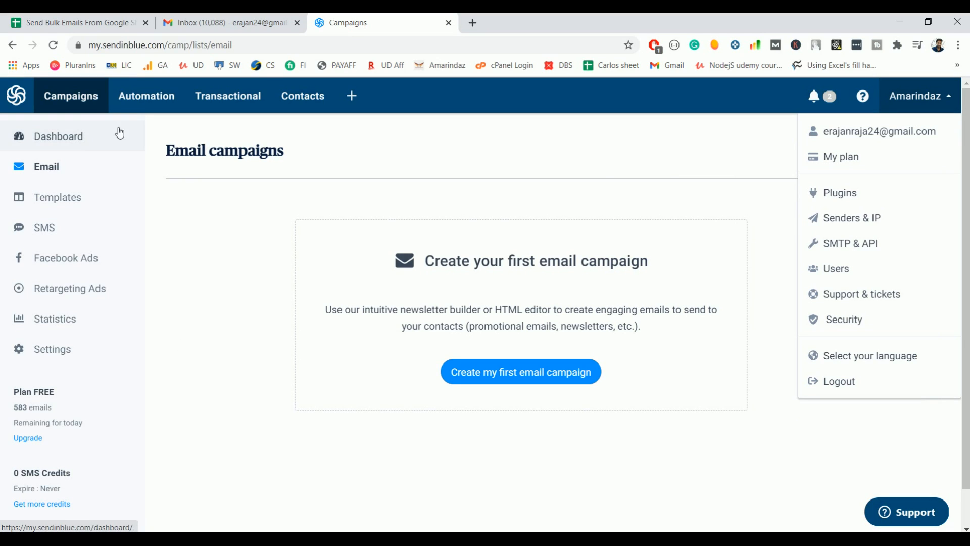
mouse_move(75, 82)
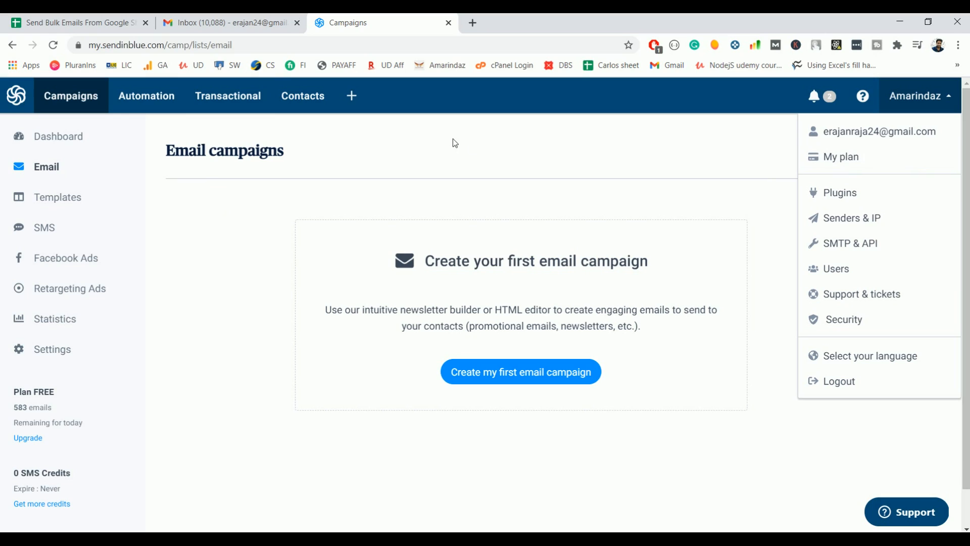
Copy the v3 API key from Sendinblue's SMTP & API page into the Settings sheet.
left_click(918, 96)
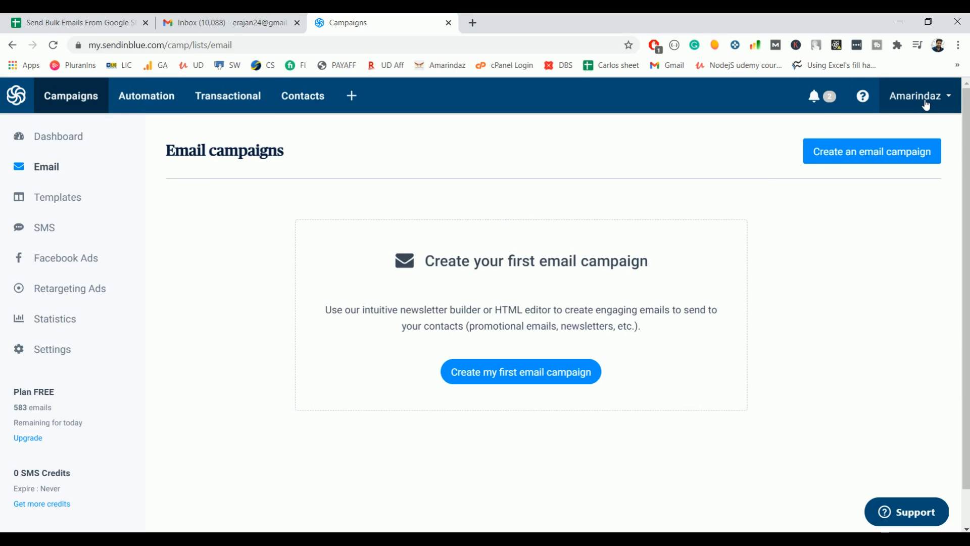
left_click(918, 96)
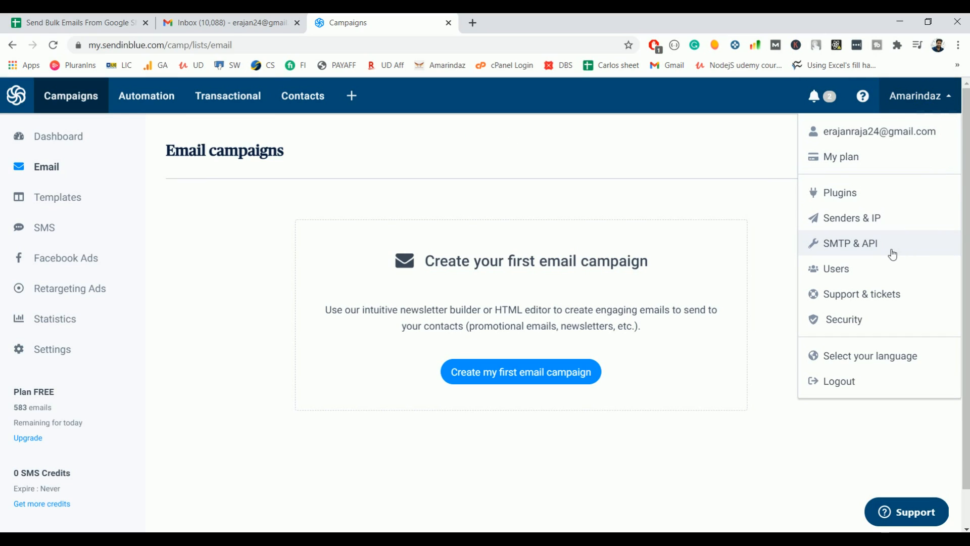
mouse_move(866, 247)
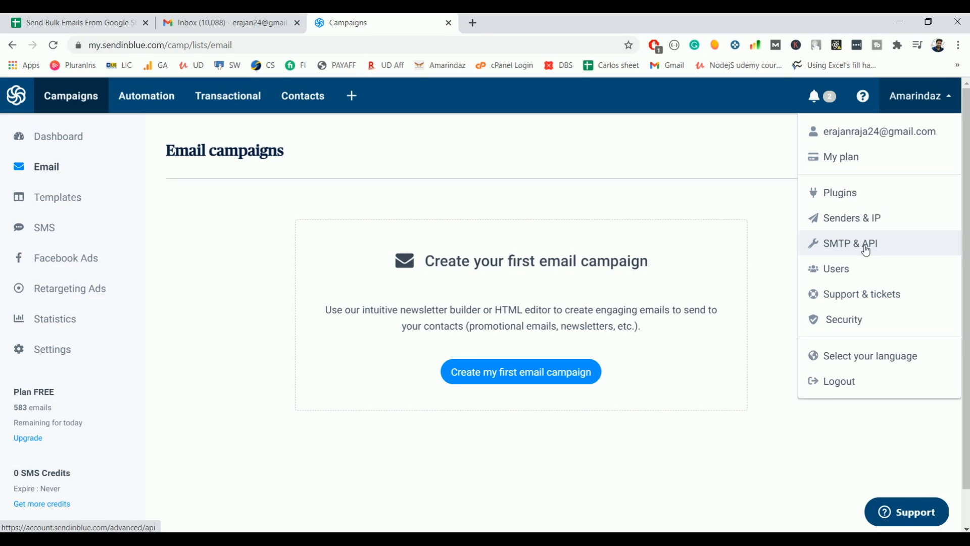
left_click(852, 243)
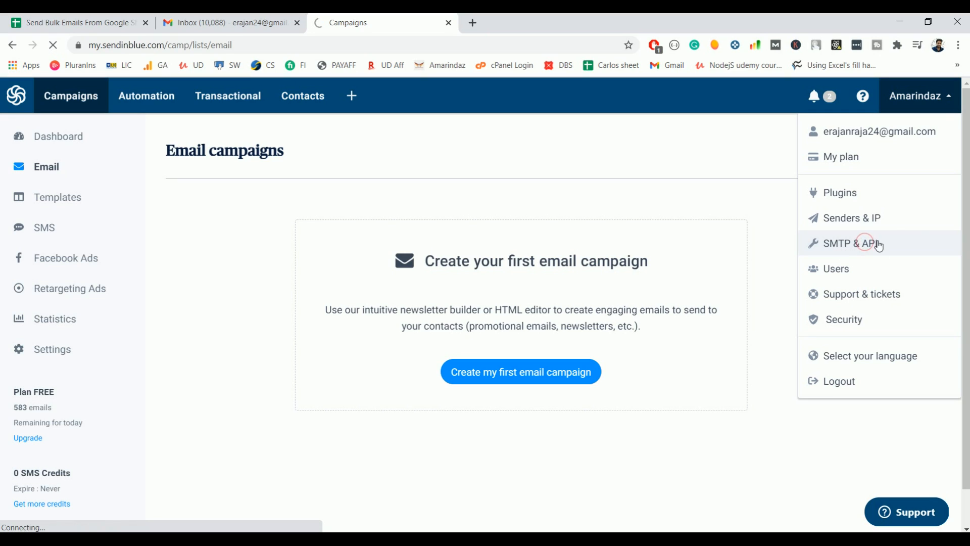
left_click(857, 242)
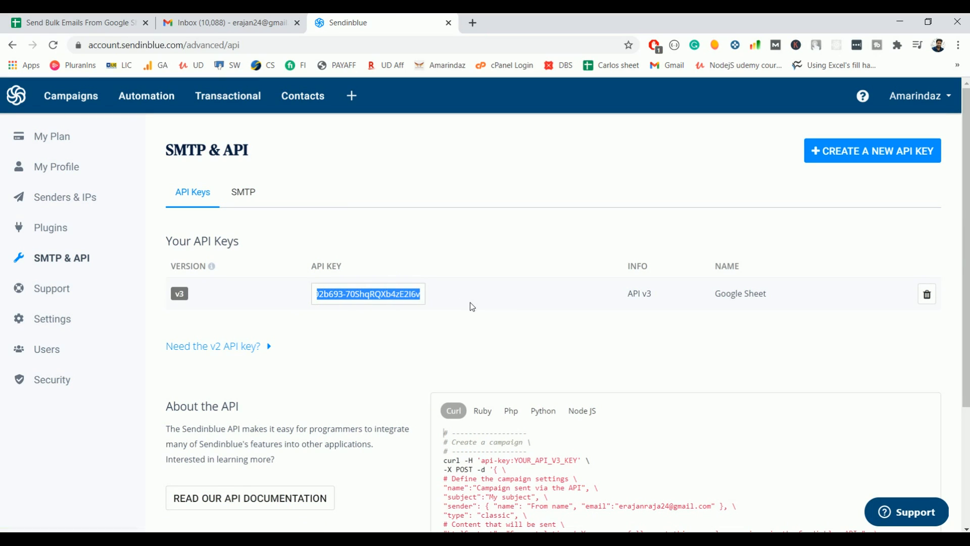
left_click(78, 23)
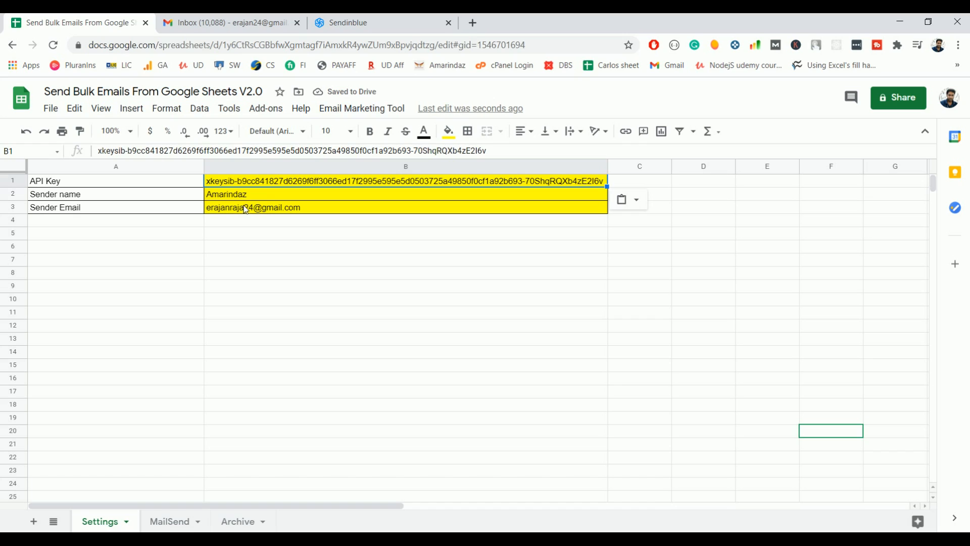
mouse_move(256, 198)
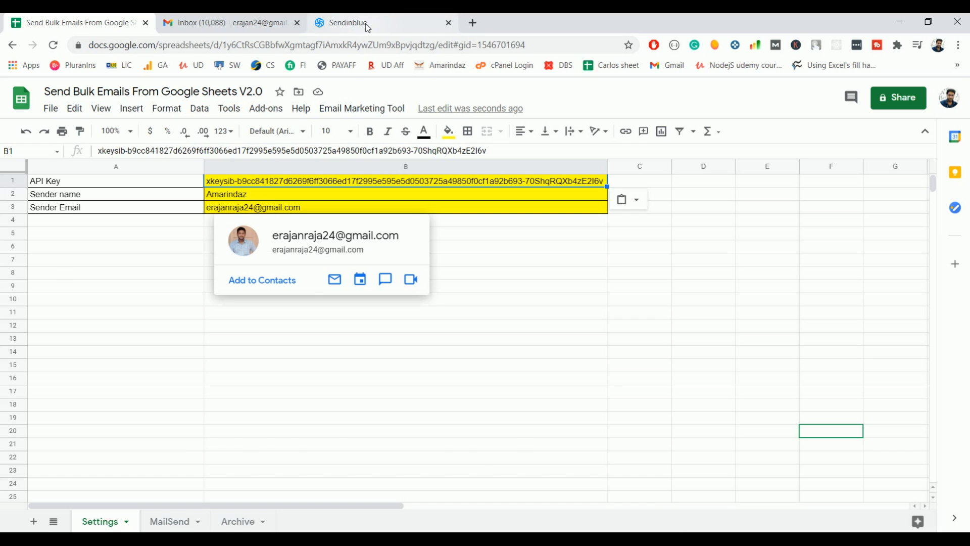
Confirm the verified sender on Sendinblue's Senders & IP page, then return to the spreadsheet.
left_click(345, 23)
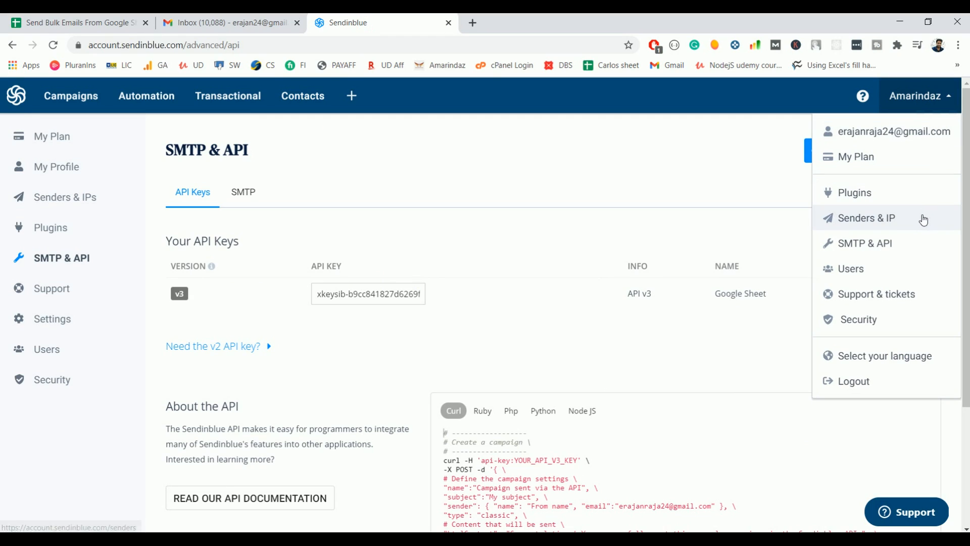
left_click(864, 218)
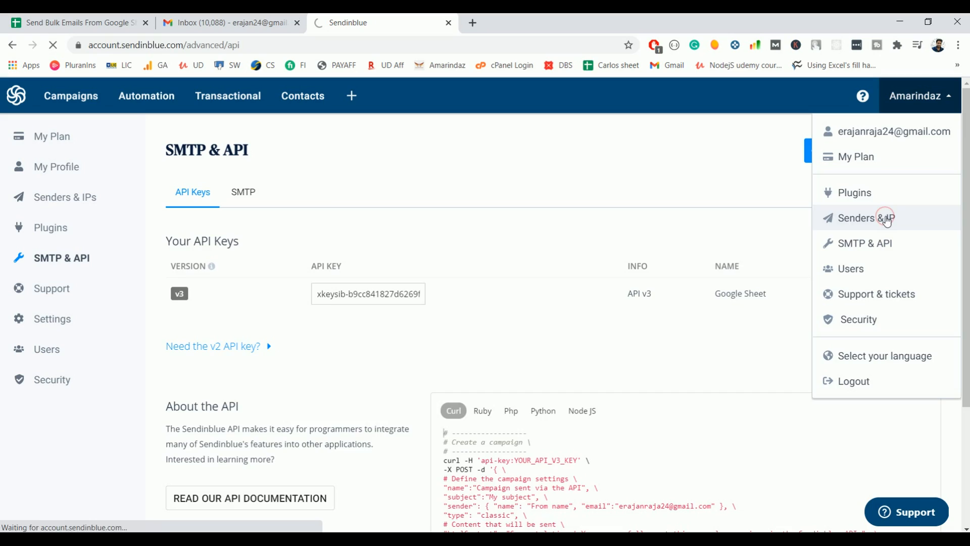
left_click(866, 218)
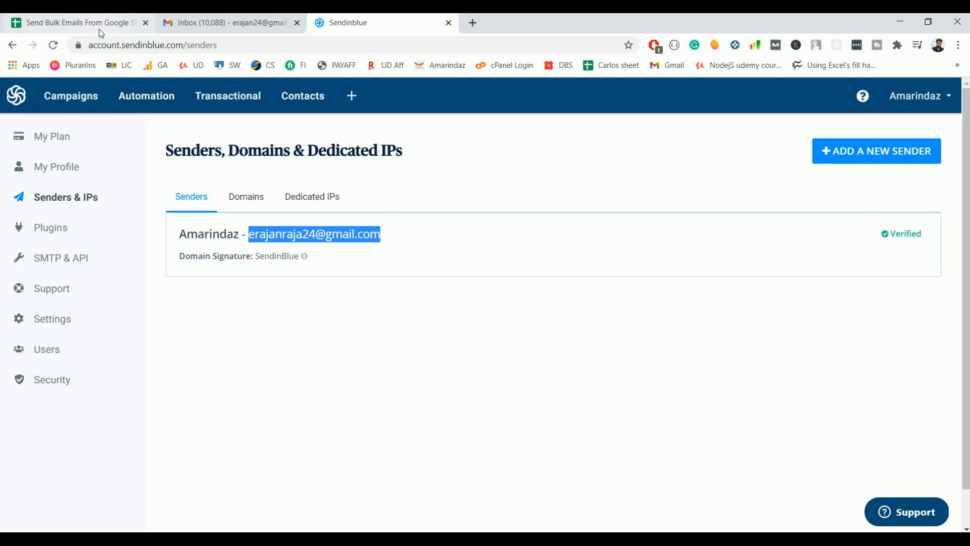
left_click(77, 22)
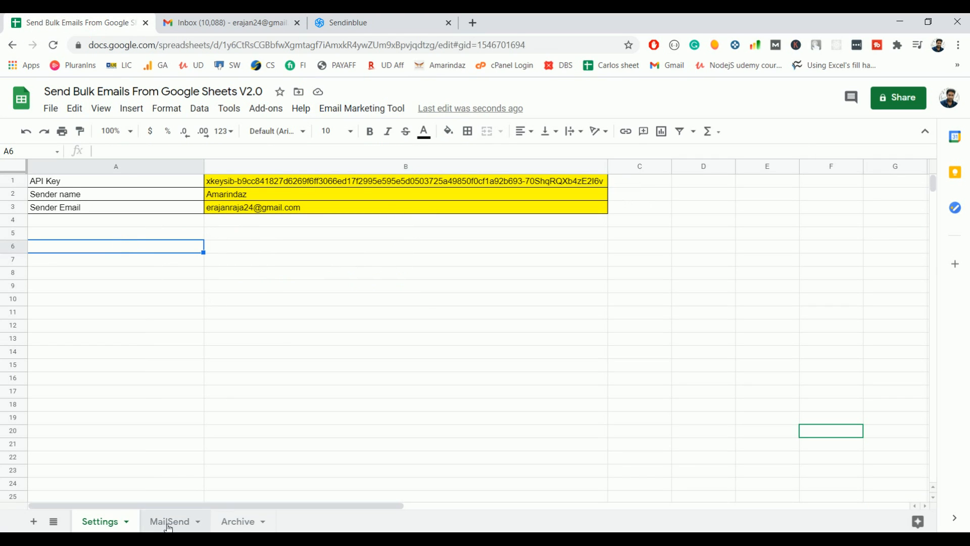
Open the MailSend sheet and review its #, Send To, Subject and Body columns.
left_click(169, 521)
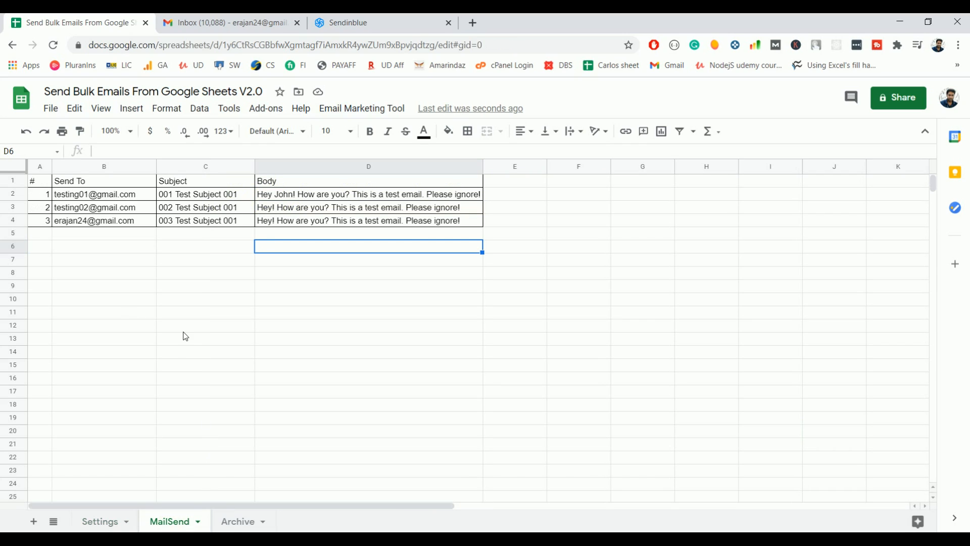
mouse_move(37, 166)
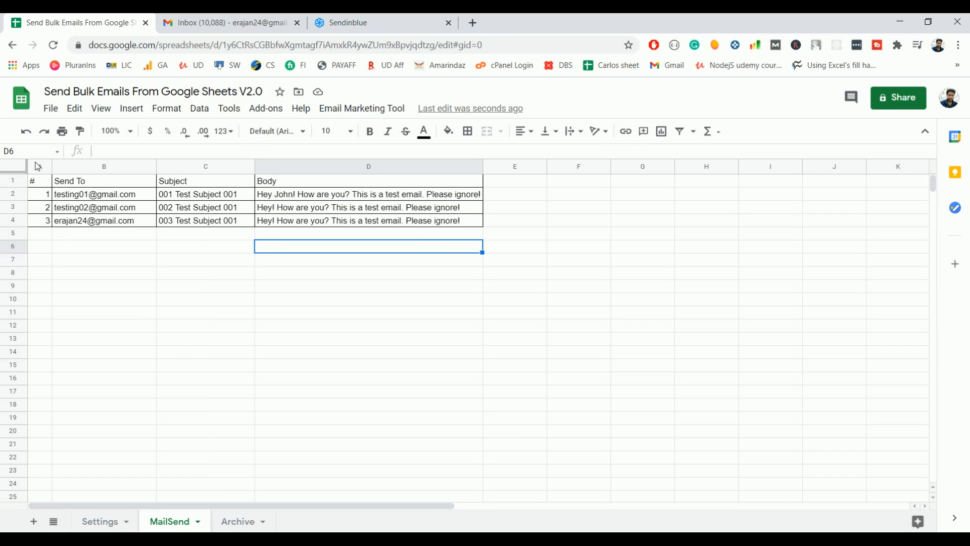
left_click(39, 166)
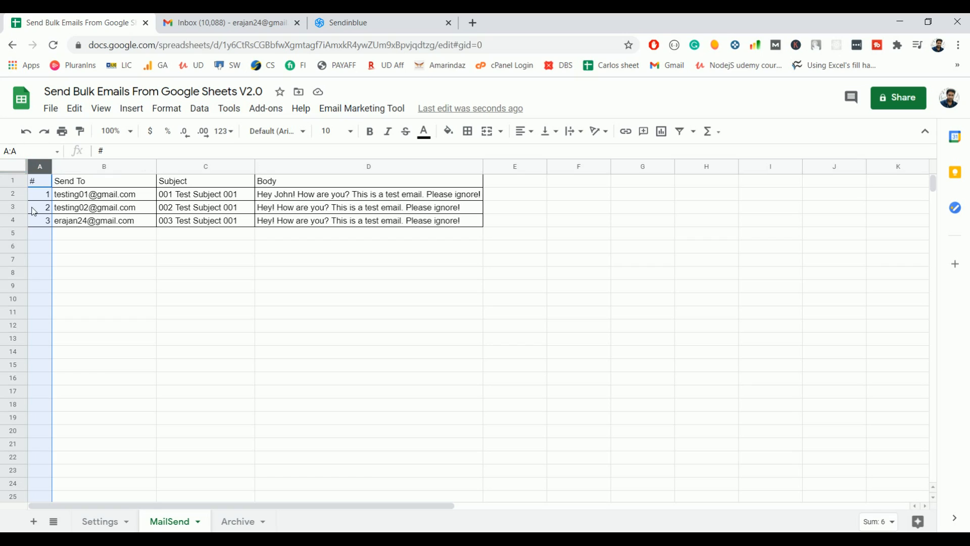
left_click(103, 165)
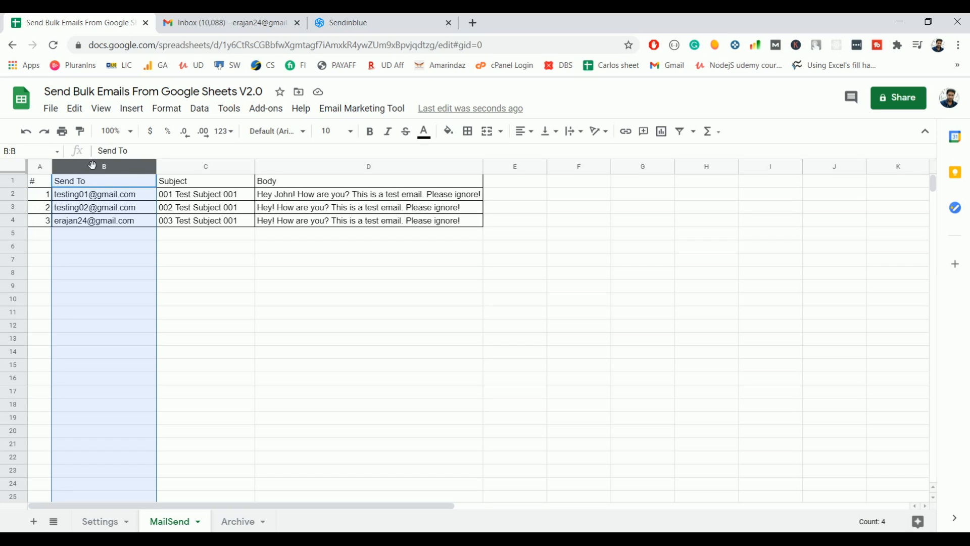
mouse_move(192, 169)
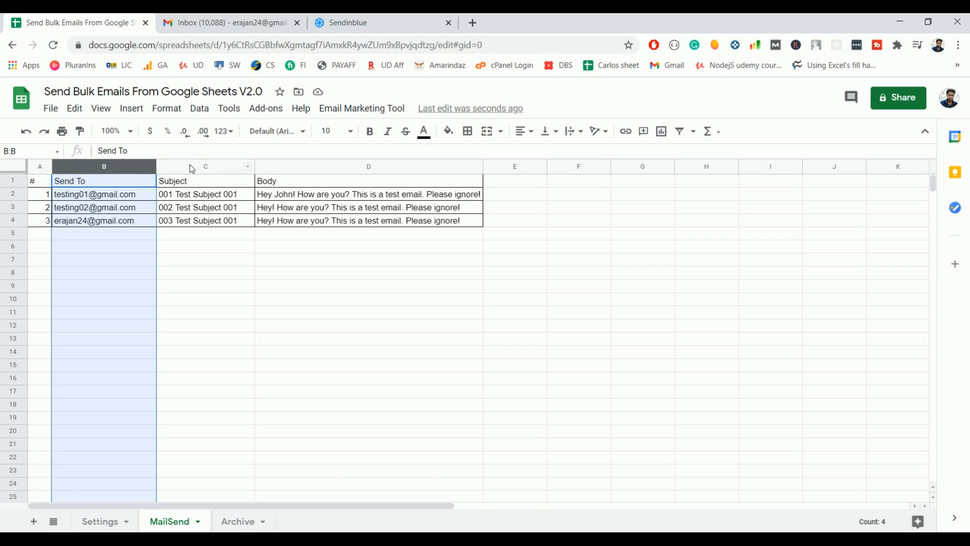
left_click(204, 166)
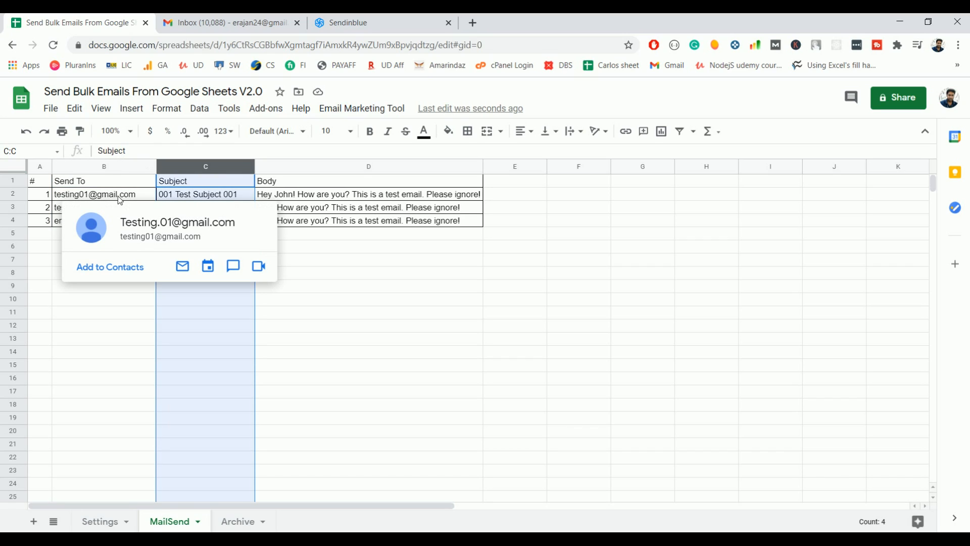
left_click(103, 351)
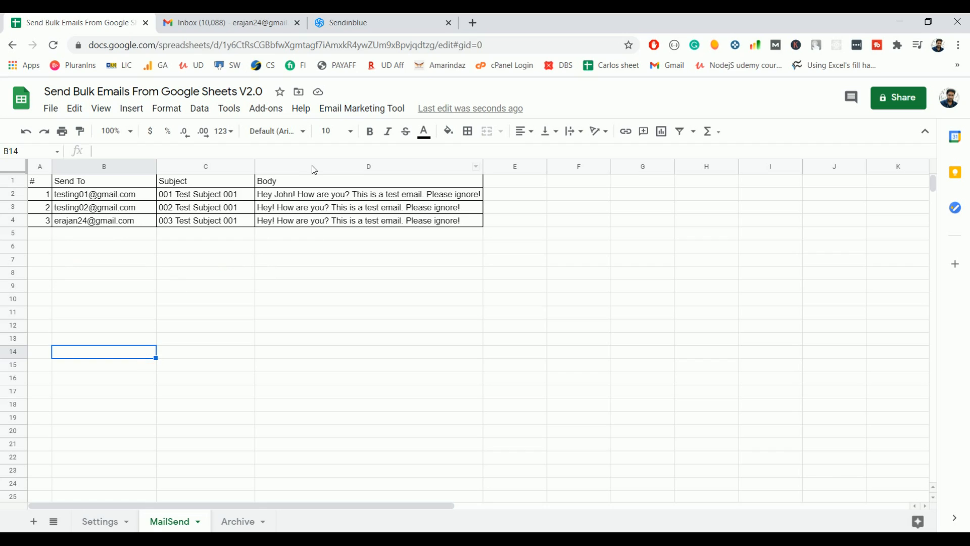
left_click(369, 166)
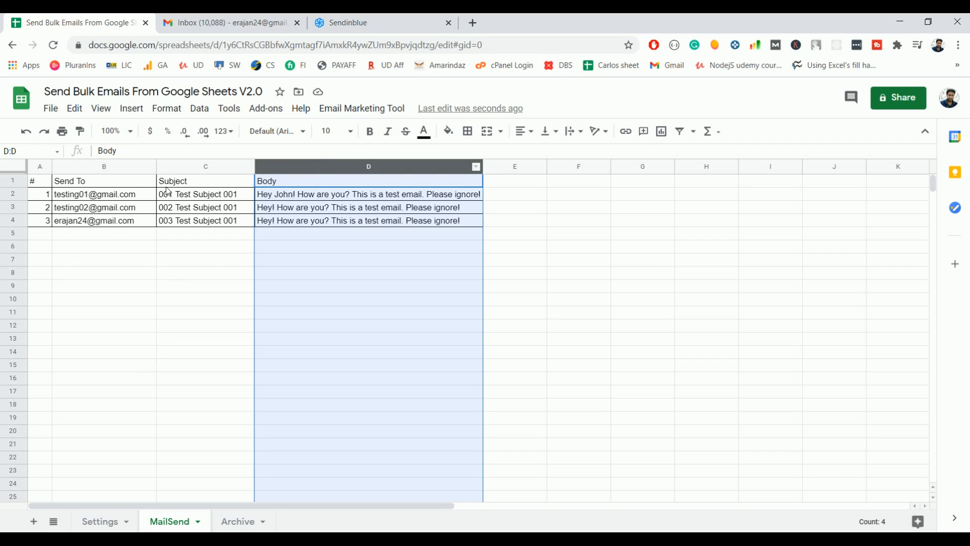
Inspect the first and second email rows and their body text.
left_click(368, 194)
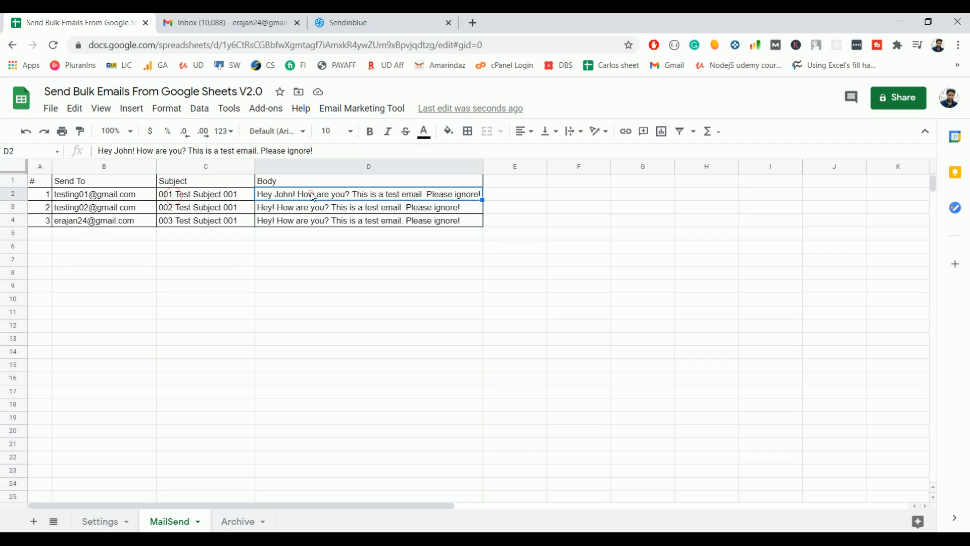
mouse_move(117, 202)
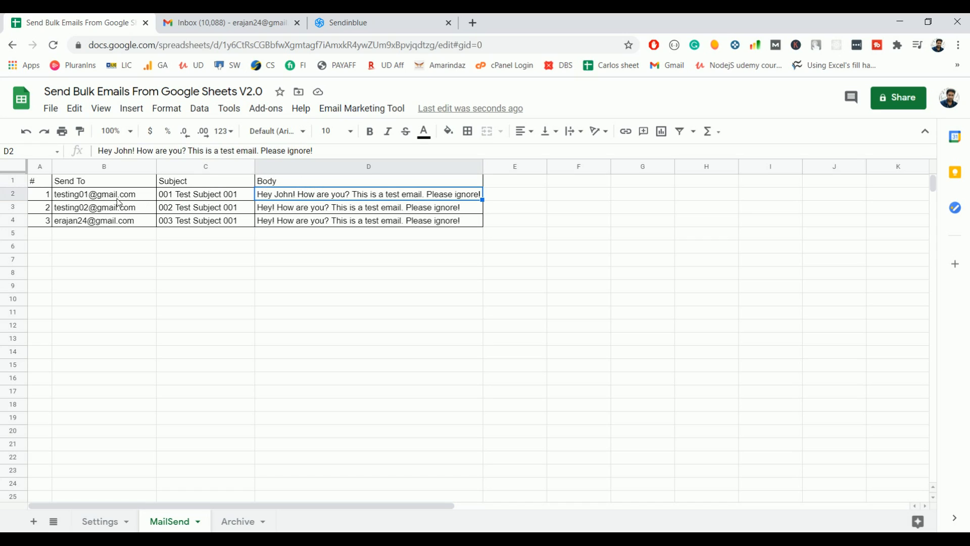
mouse_move(196, 204)
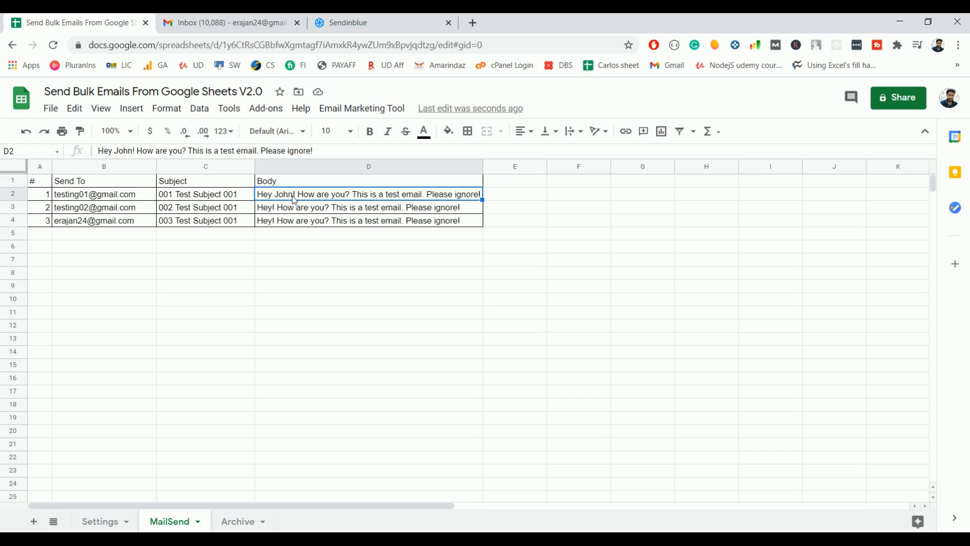
mouse_move(166, 208)
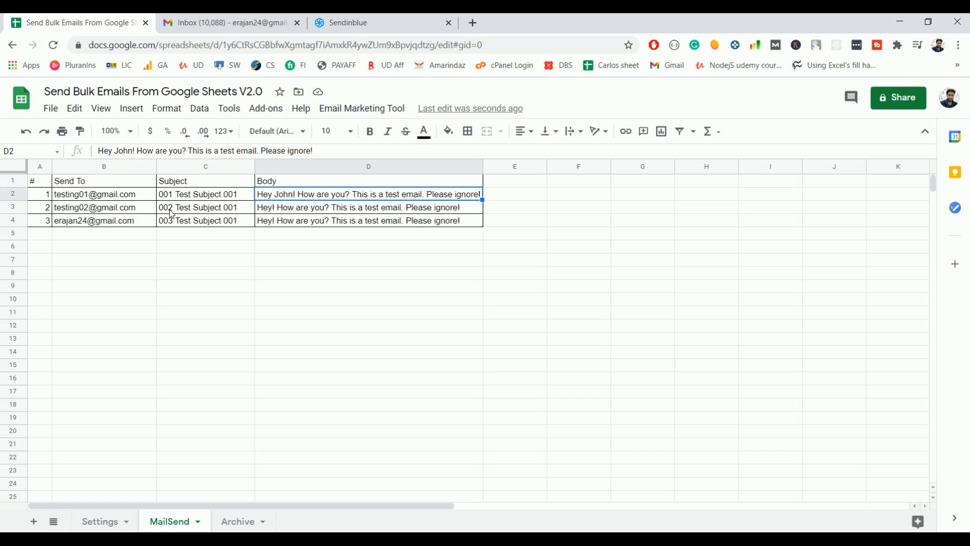
mouse_move(188, 224)
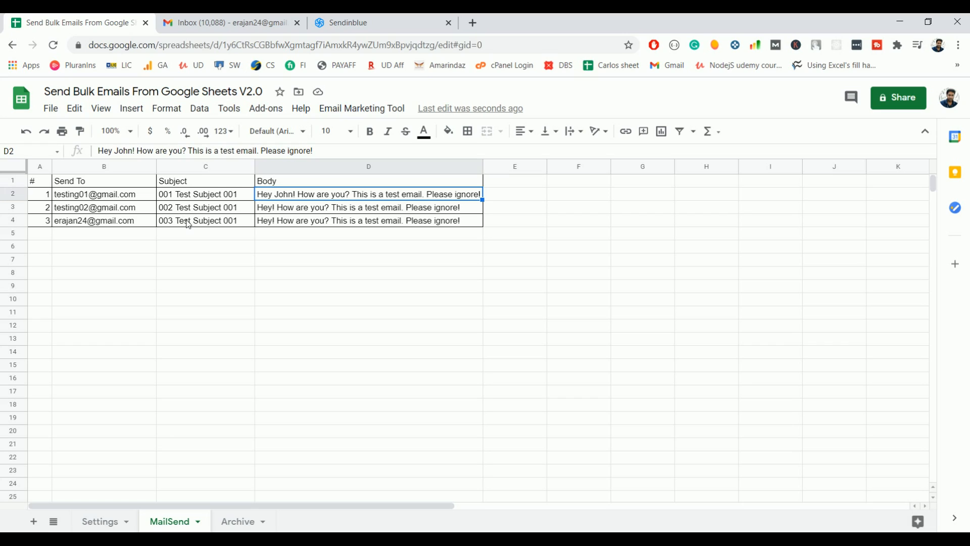
mouse_move(359, 207)
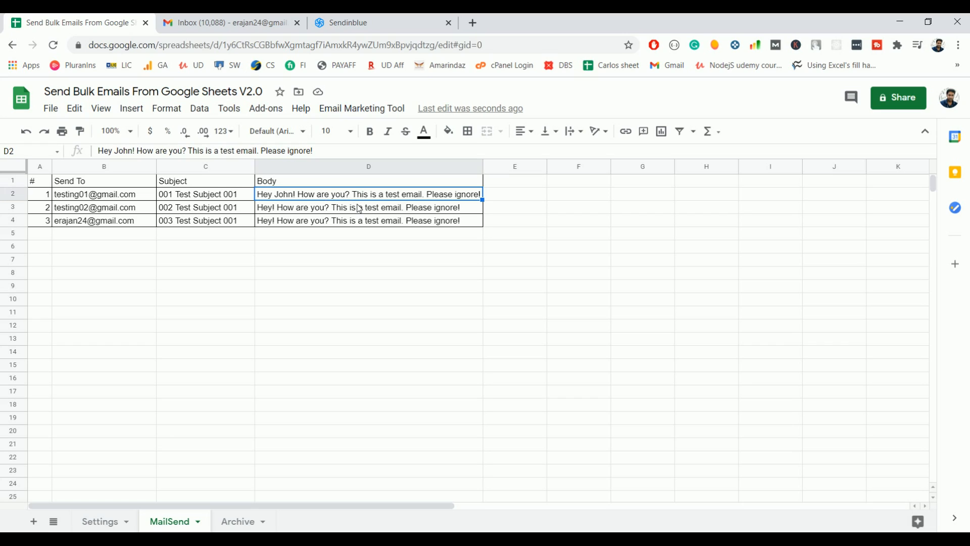
left_click(12, 193)
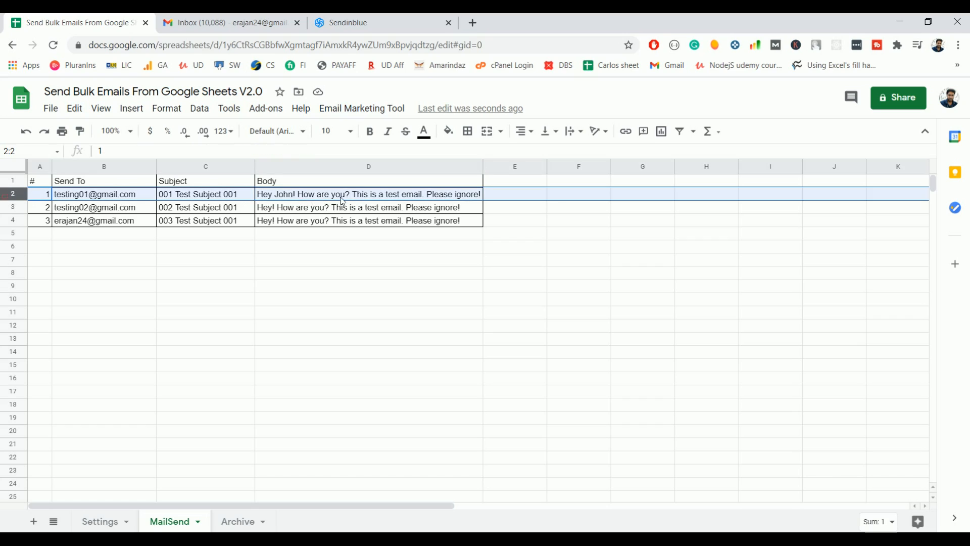
left_click(368, 207)
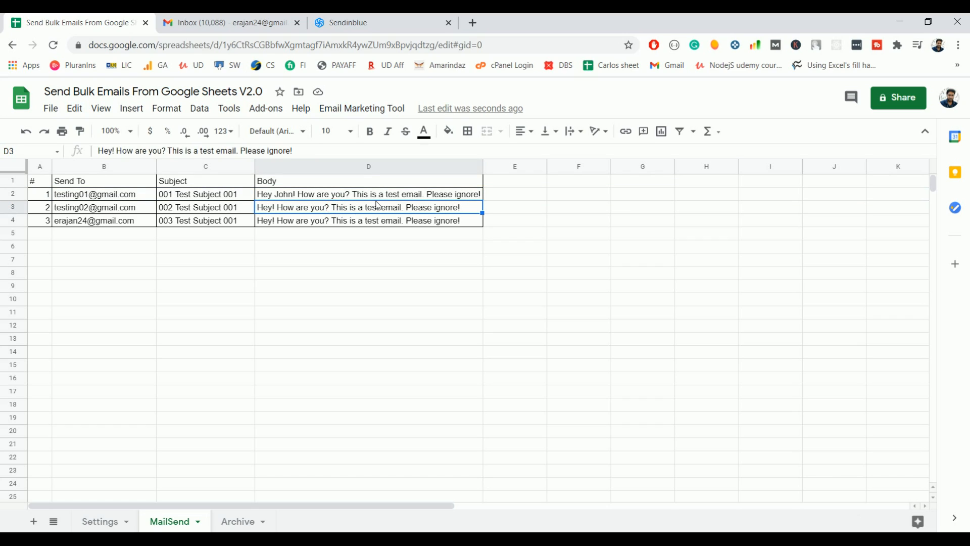
mouse_move(291, 215)
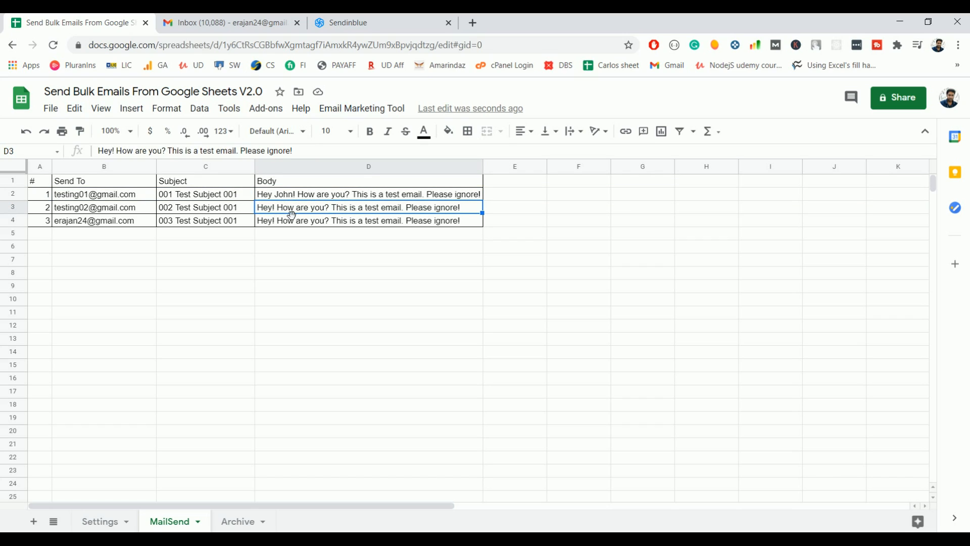
mouse_move(383, 207)
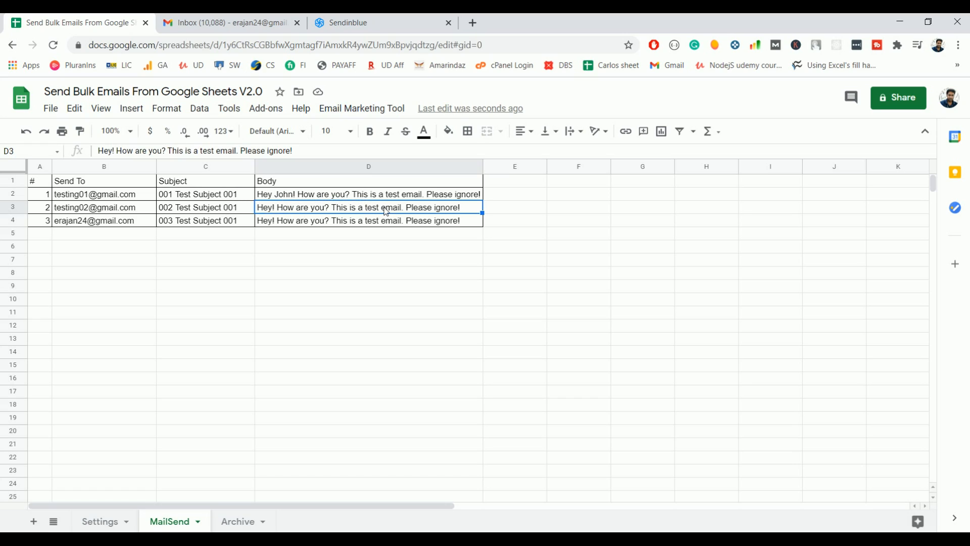
mouse_move(287, 300)
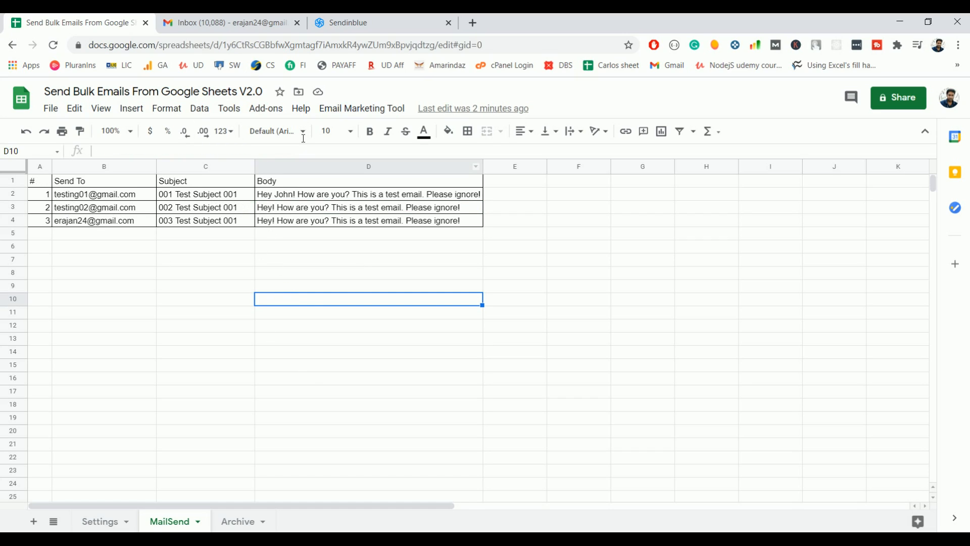
mouse_move(361, 109)
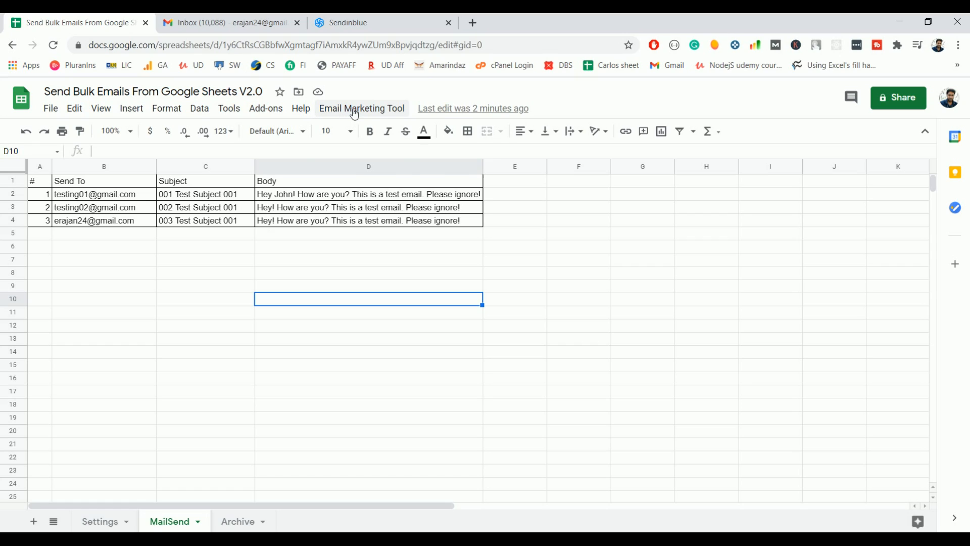
Run Email Marketing Tool > Send Bulk Email and dismiss the Success!! notice.
left_click(362, 108)
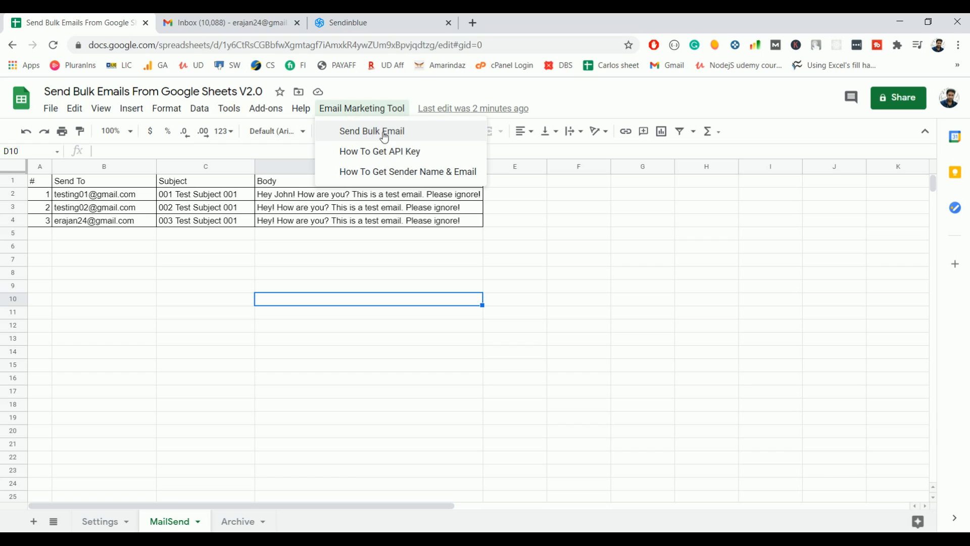
mouse_move(396, 135)
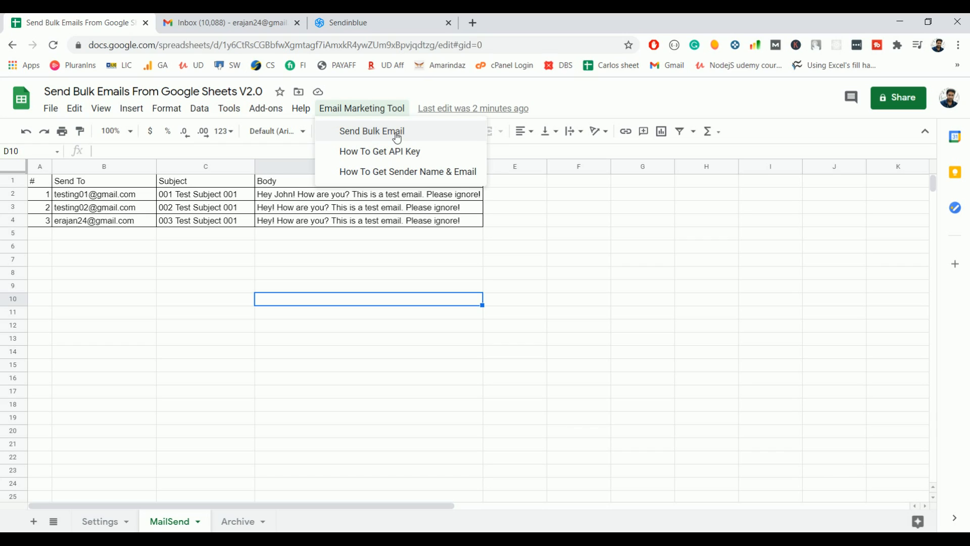
left_click(372, 131)
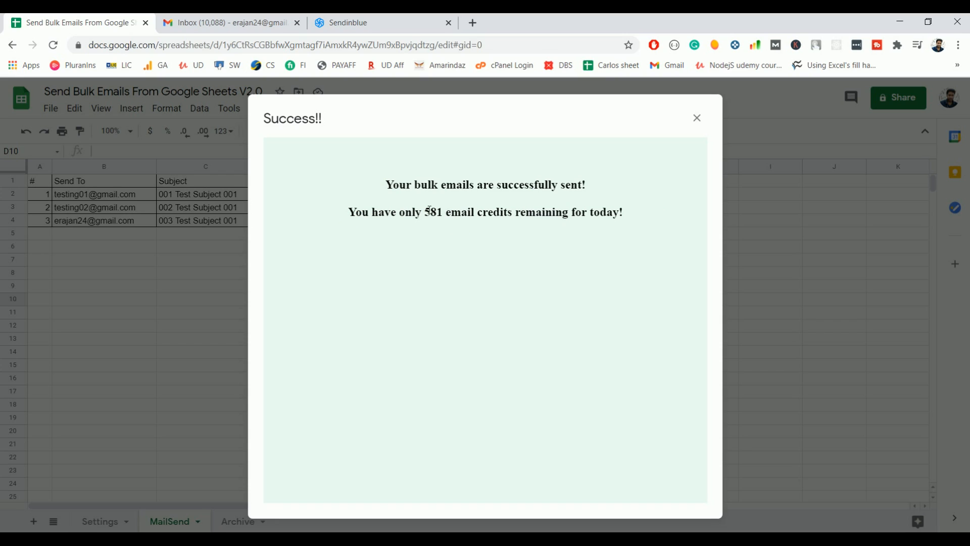
mouse_move(443, 220)
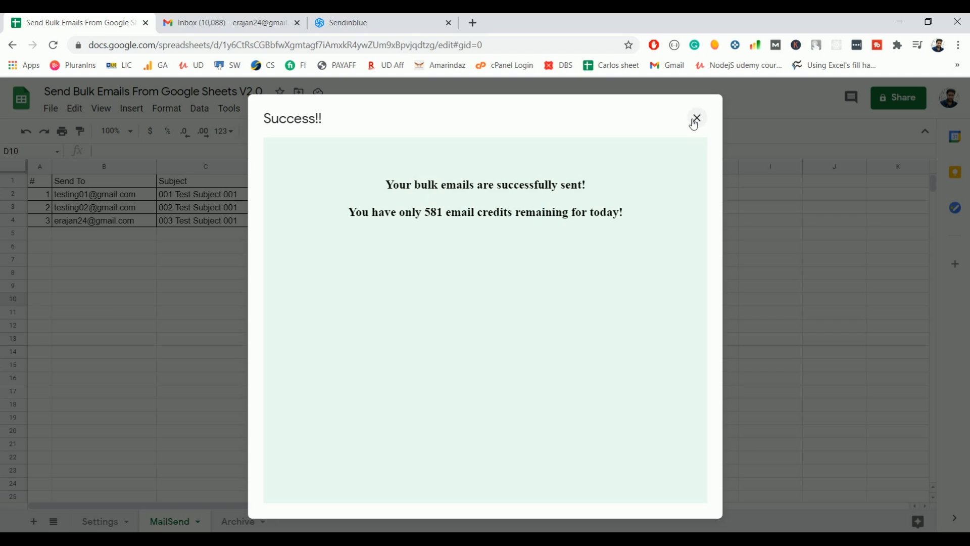
left_click(695, 118)
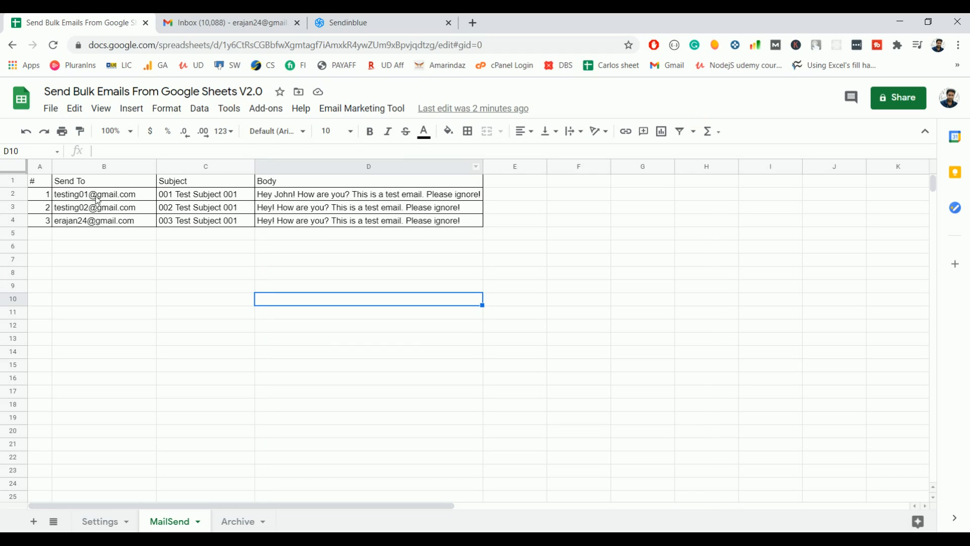
Select the three Send To addresses and bring up the Gmail inbox.
left_click_drag(94, 194, 94, 207)
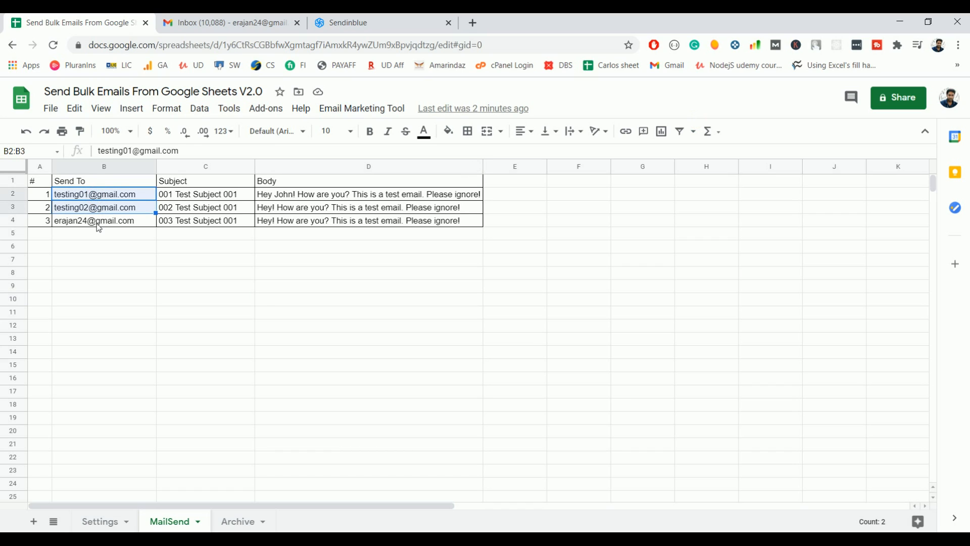
left_click(103, 220)
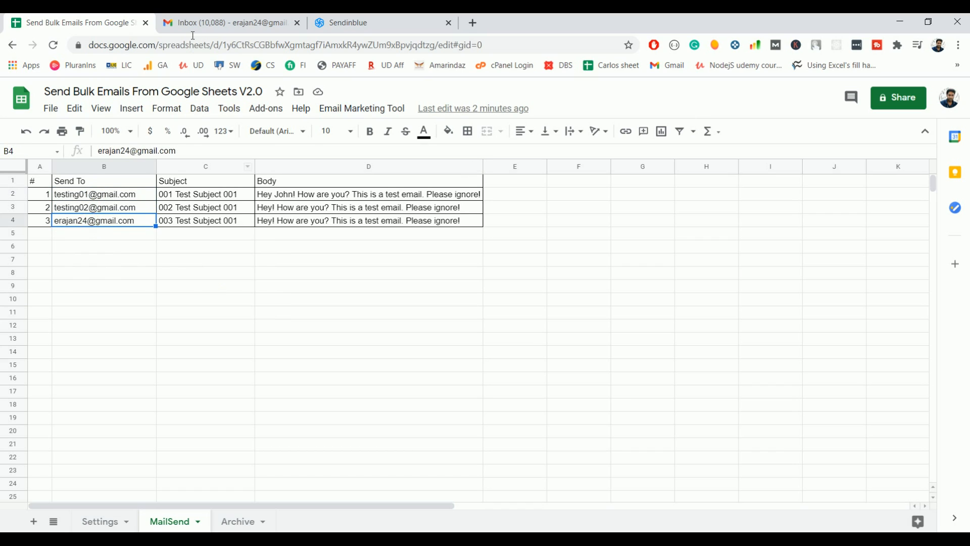
left_click(232, 23)
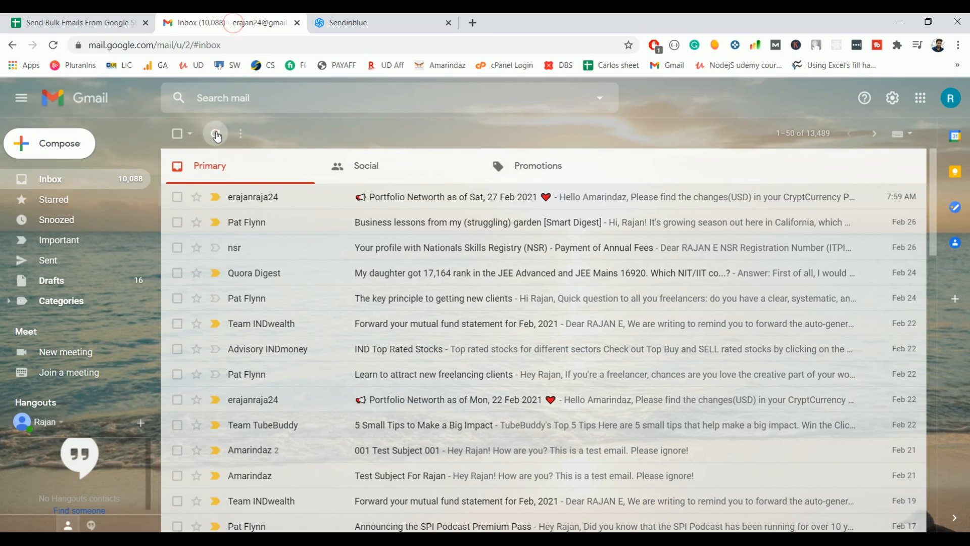
Refresh Gmail, open the 003 Test Subject 001 email, and compare its subject with MailSend.
left_click(215, 133)
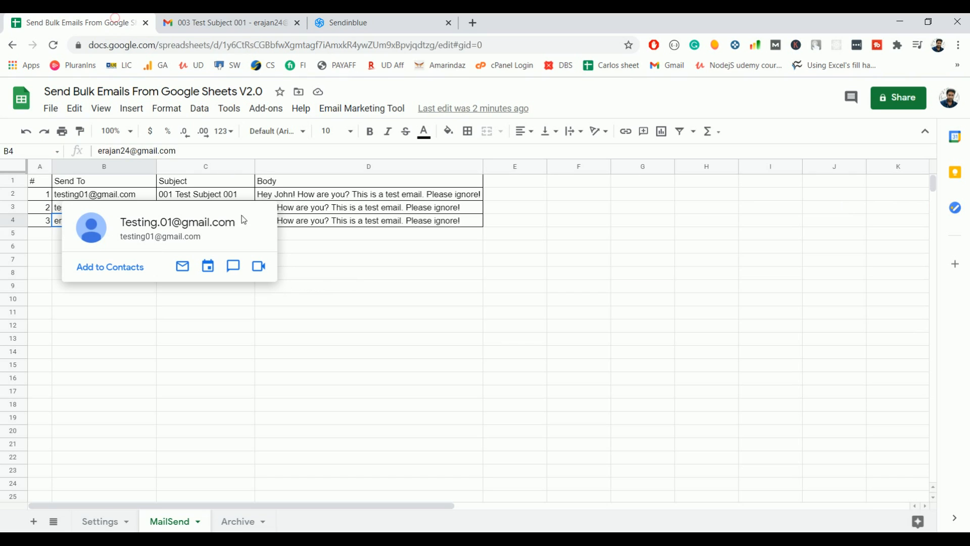
left_click(369, 311)
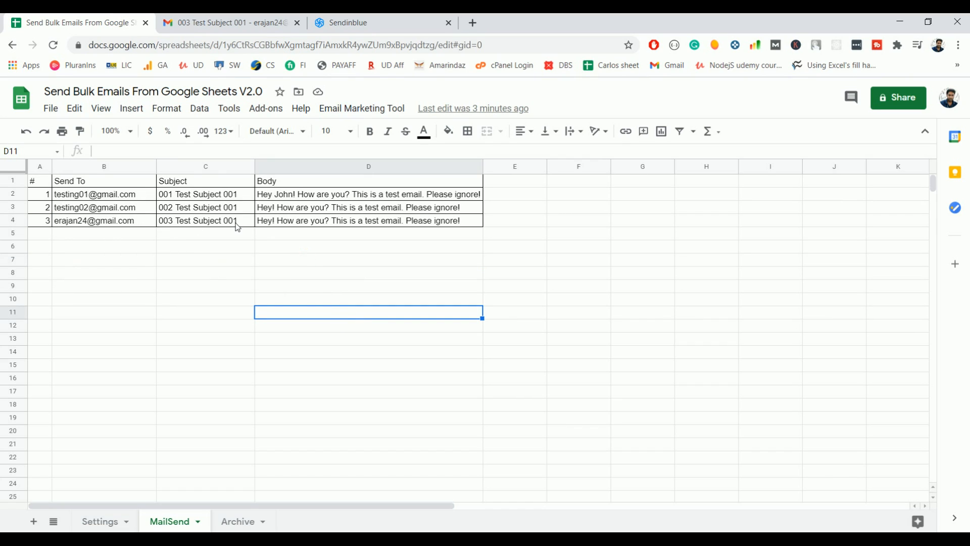
left_click(229, 22)
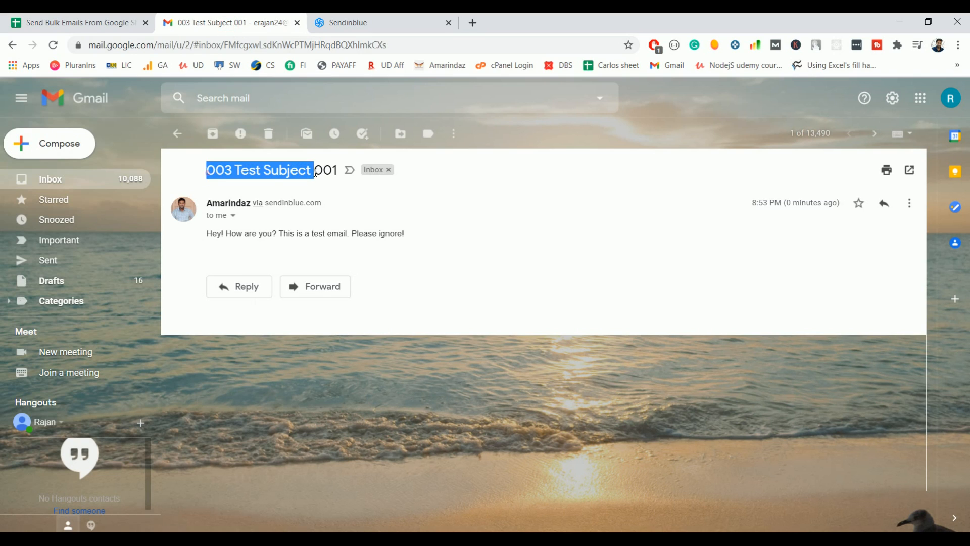
left_click(77, 22)
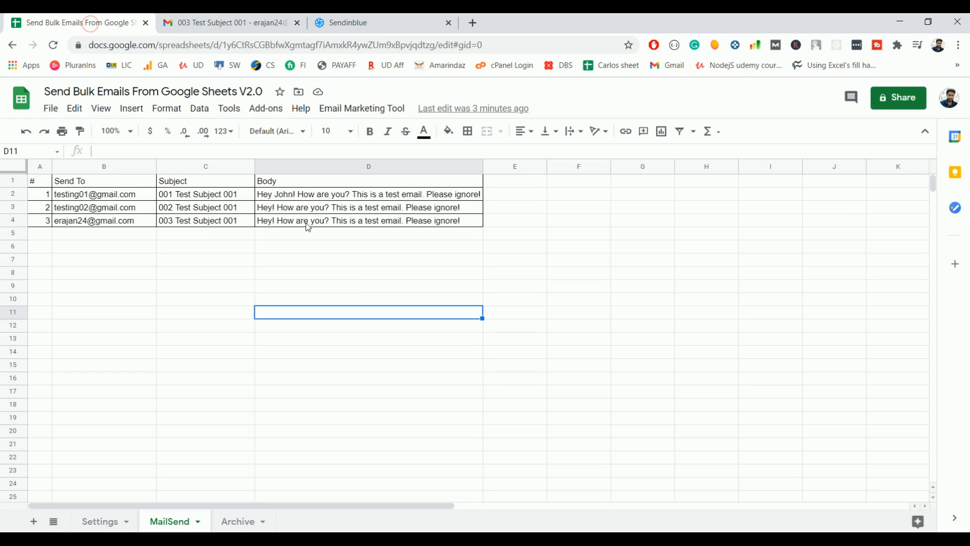
mouse_move(469, 224)
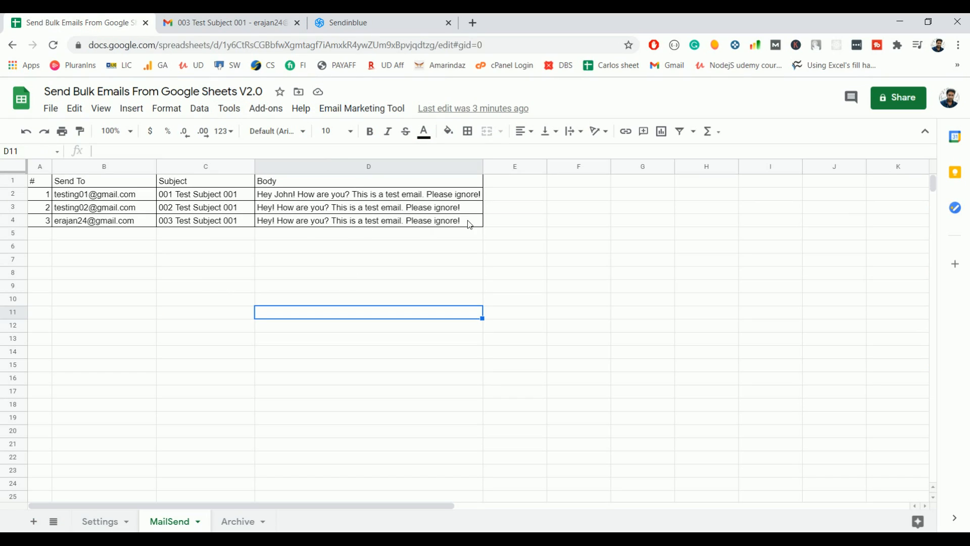
Select the received email's body and compare it against the third MailSend row.
left_click(229, 22)
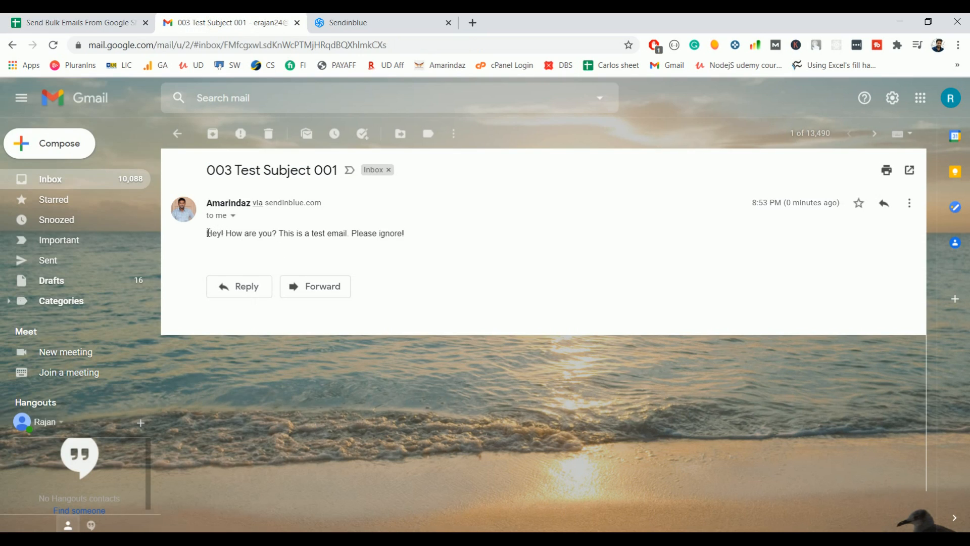
triple_click(305, 234)
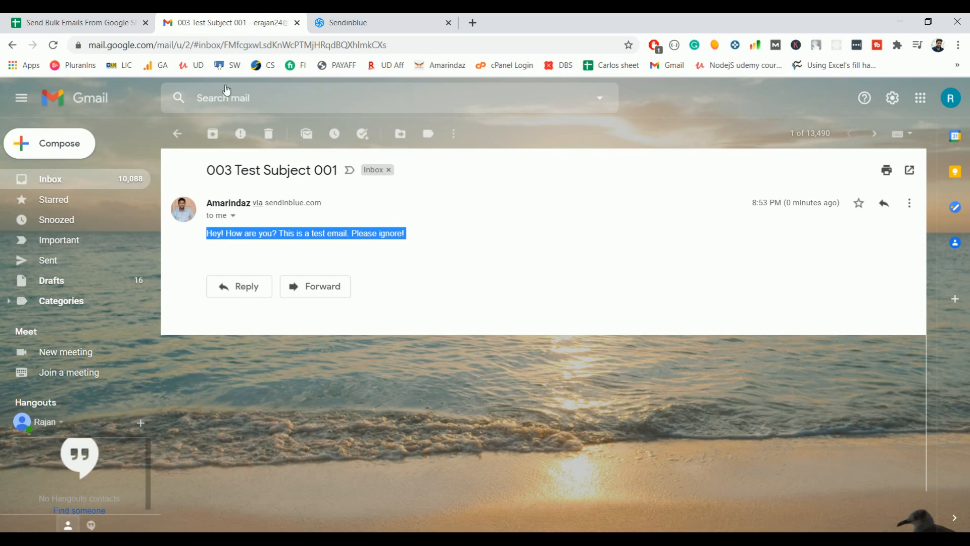
left_click(77, 23)
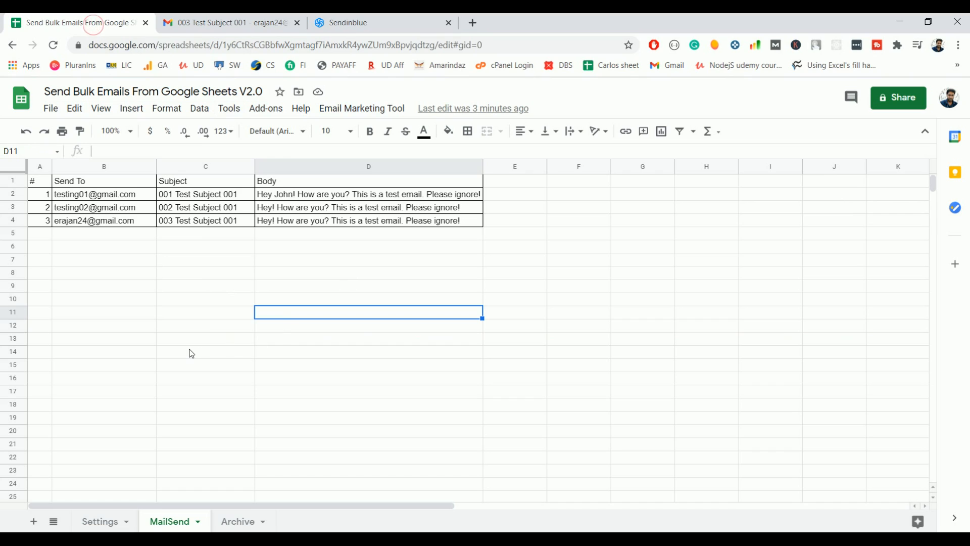
left_click(237, 521)
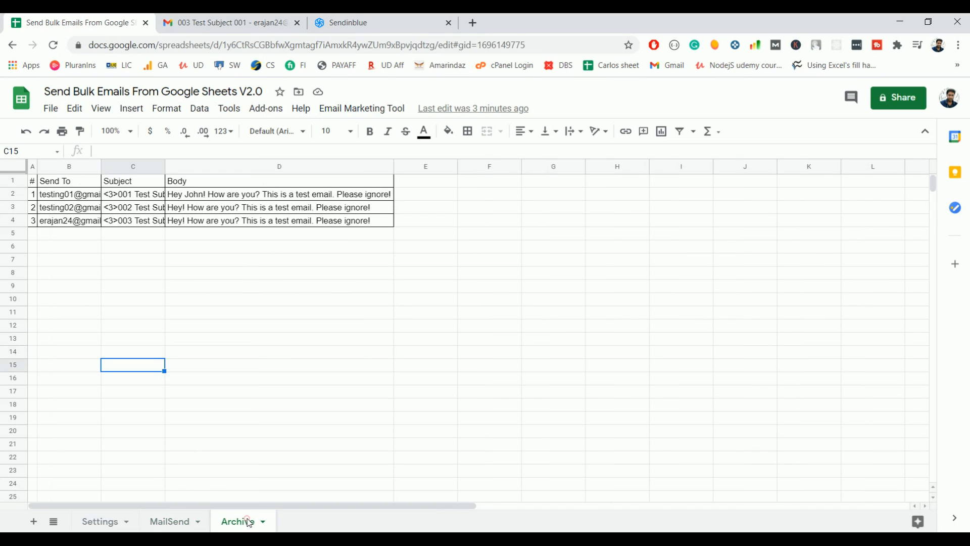
Confirm the Archive sheet logs all three sent emails with <3> marked subjects.
left_click(168, 521)
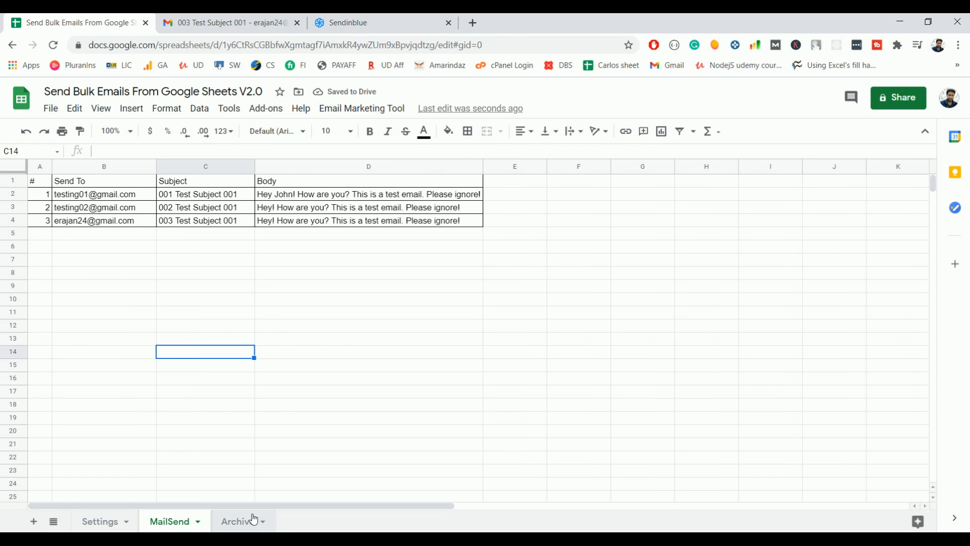
left_click(237, 521)
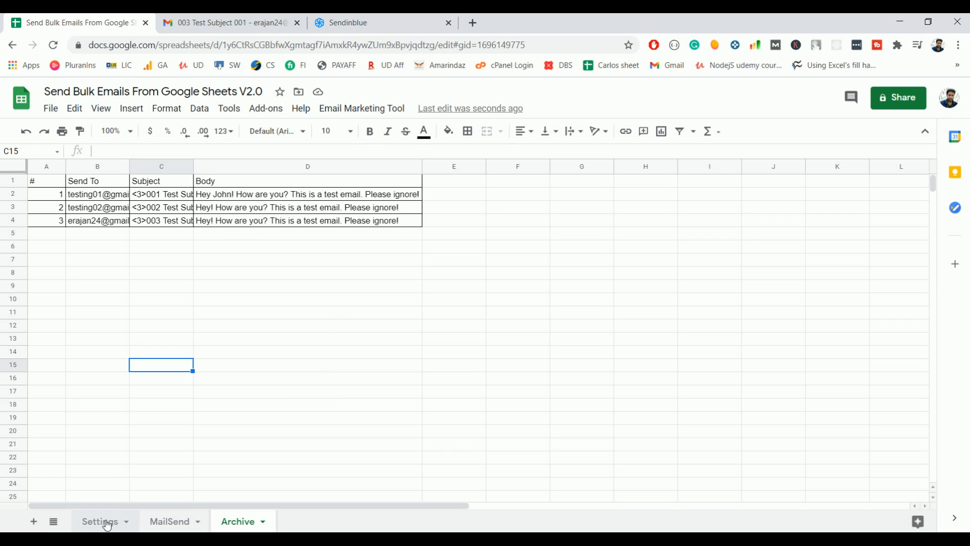
mouse_move(256, 413)
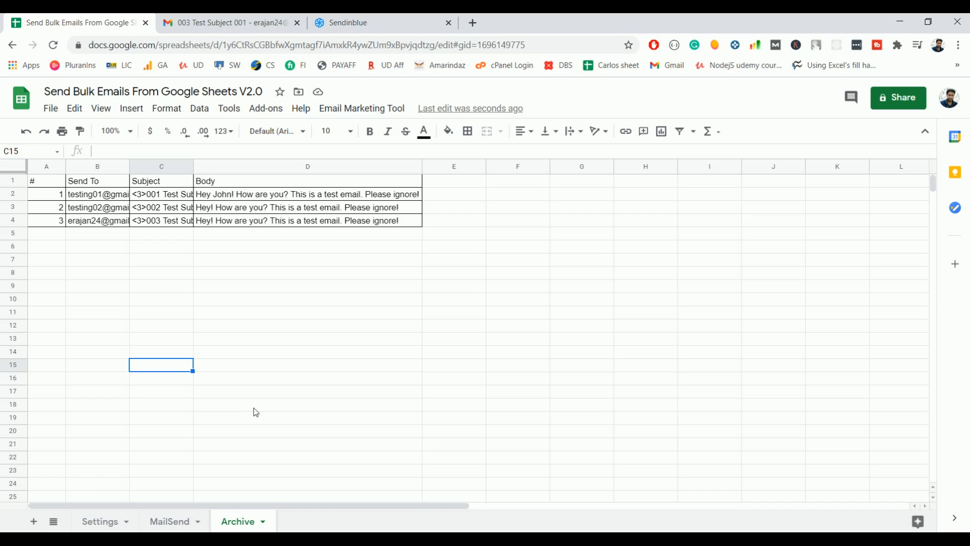
left_click(361, 108)
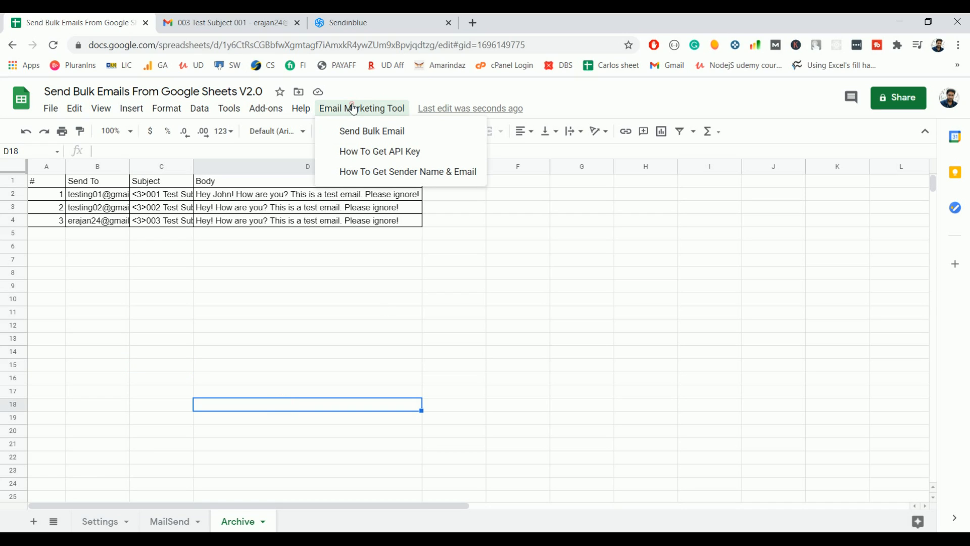
left_click(160, 312)
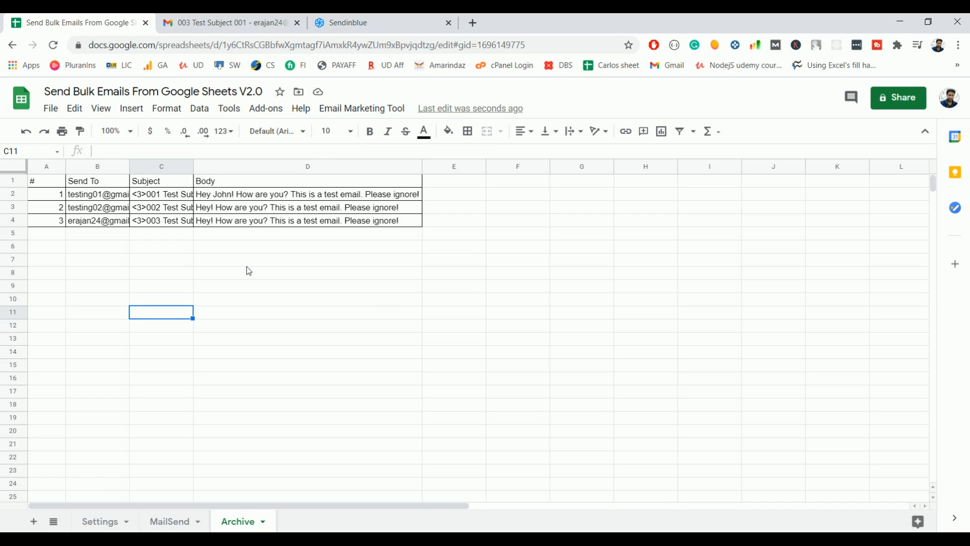